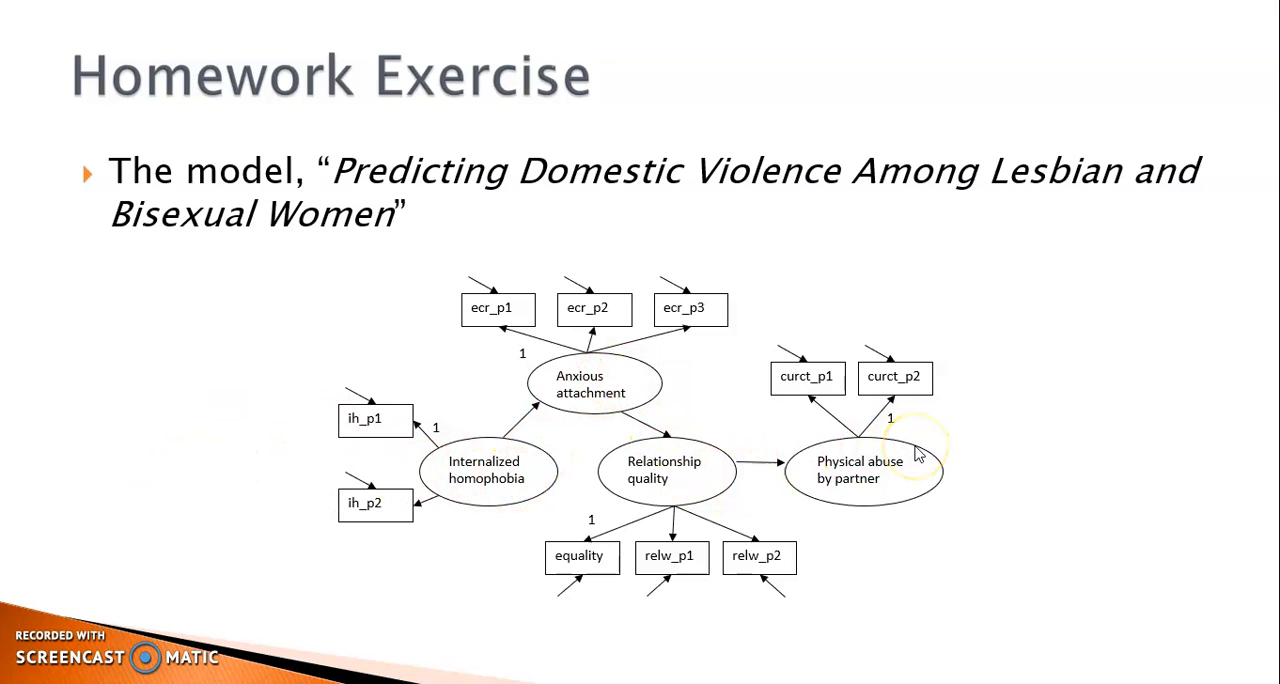
{"action": "mouse_move", "coordinate": [752, 536]}
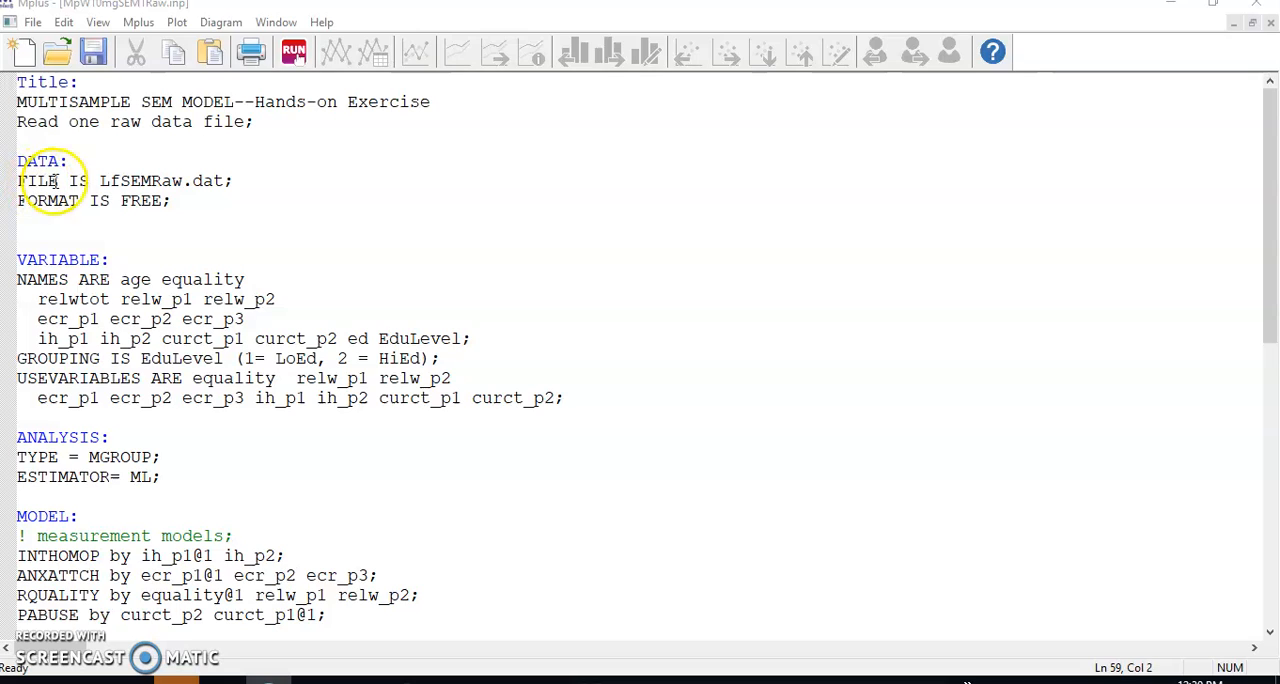
{"action": "mouse_move", "coordinate": [200, 182]}
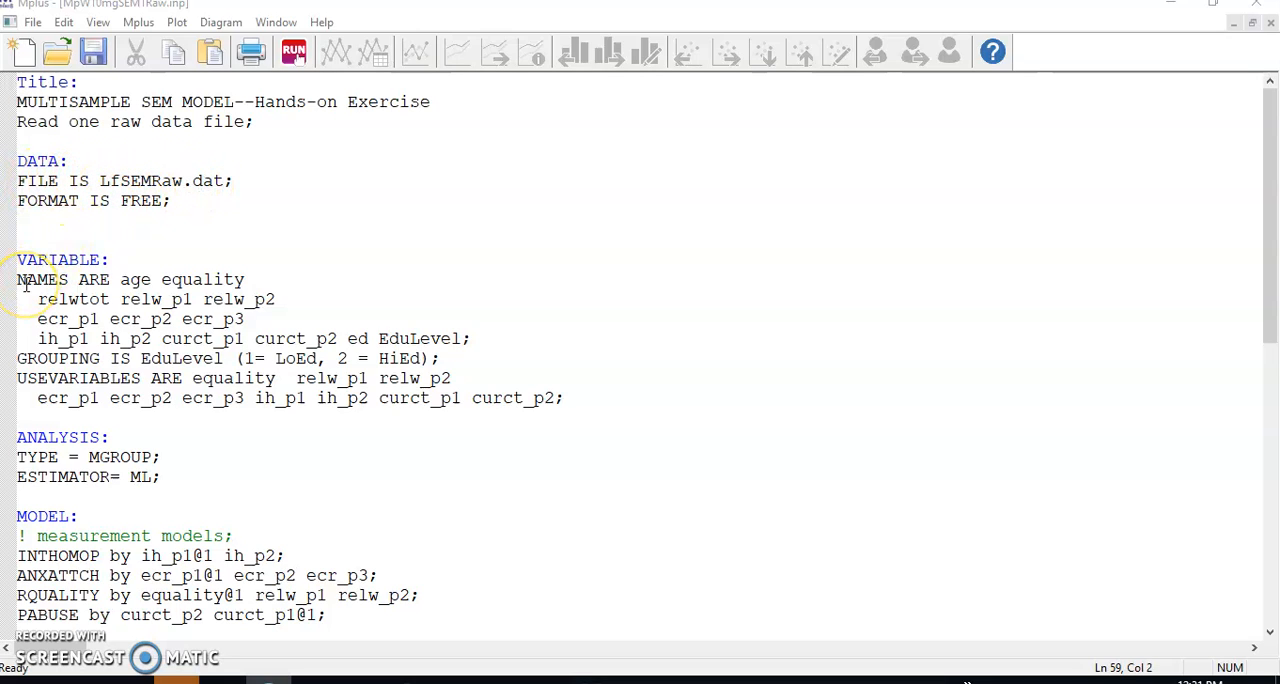
{"action": "mouse_move", "coordinate": [100, 304]}
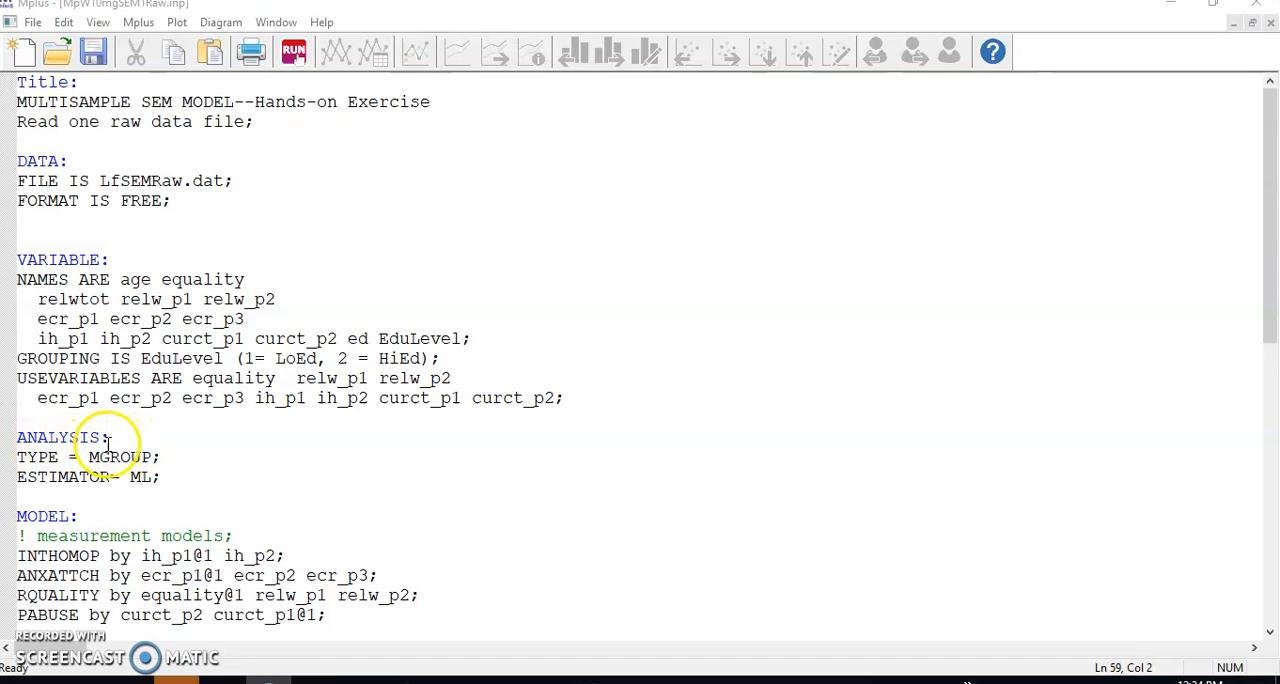
Review the output then rerun to get chi-square 154.116 on 64 df, RMSEA 0.066, CFI 0.978, TLI 0.969
{"action": "scroll", "scroll_direction": "down", "scroll_amount": 3}
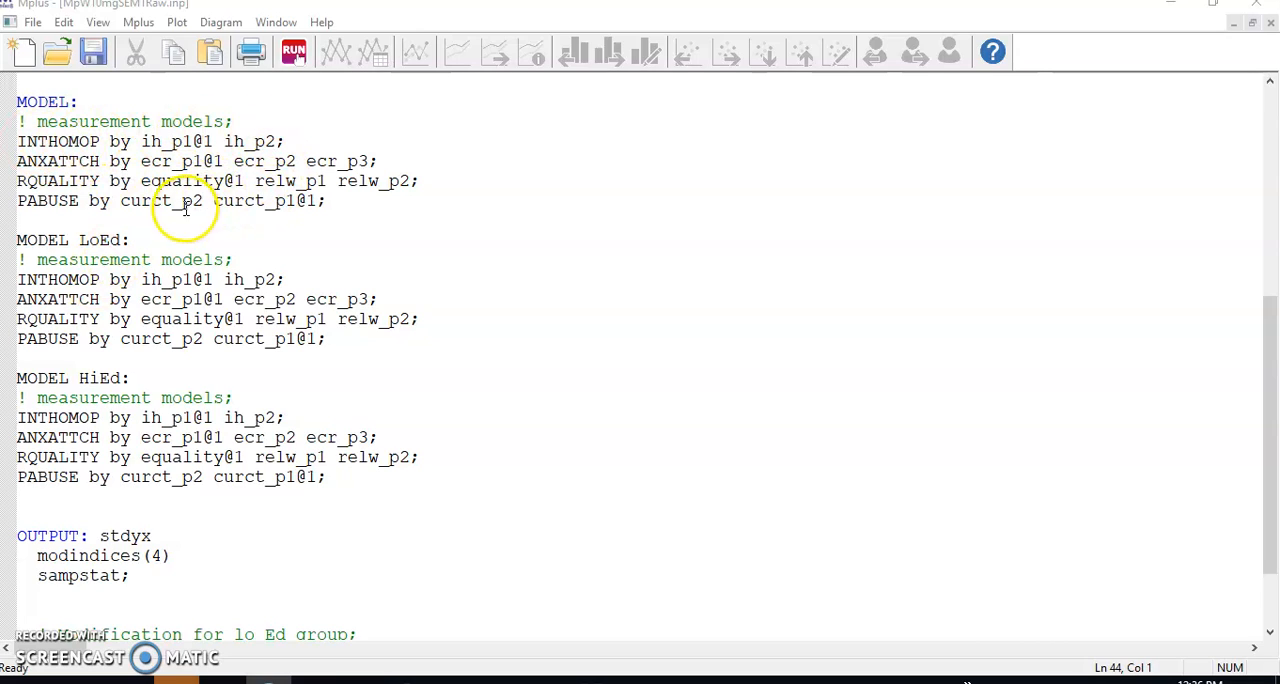
{"action": "mouse_move", "coordinate": [180, 364]}
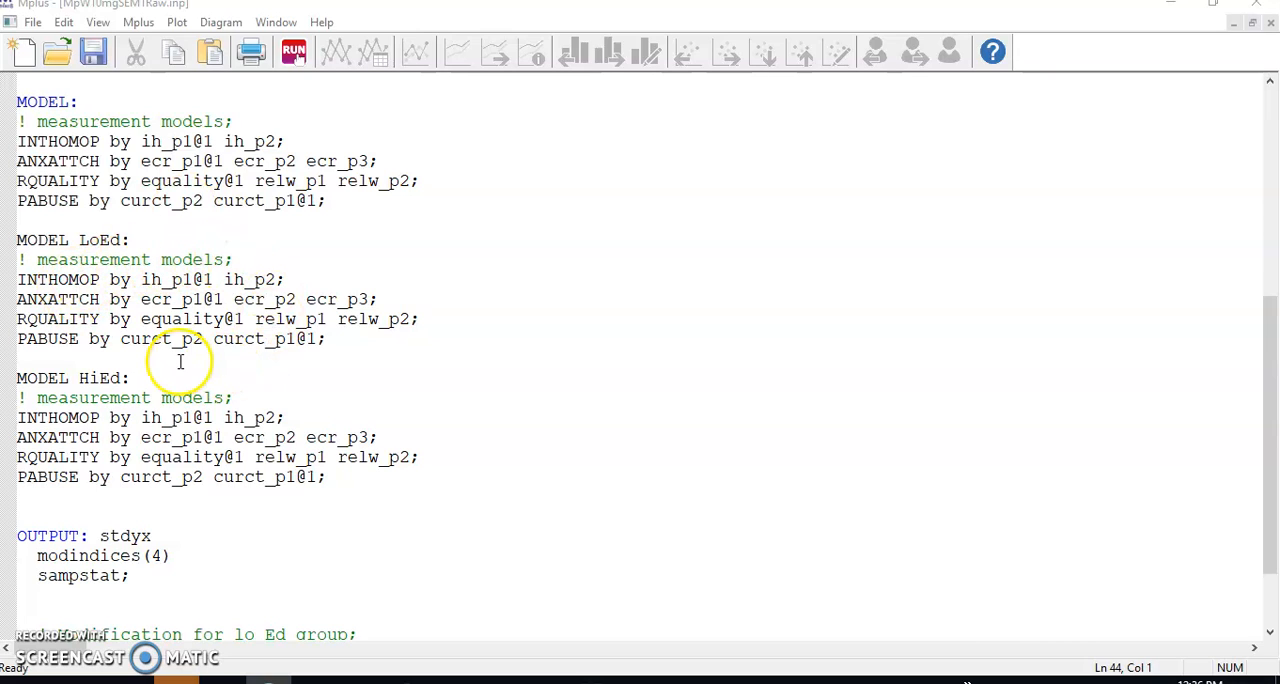
{"action": "mouse_move", "coordinate": [148, 520]}
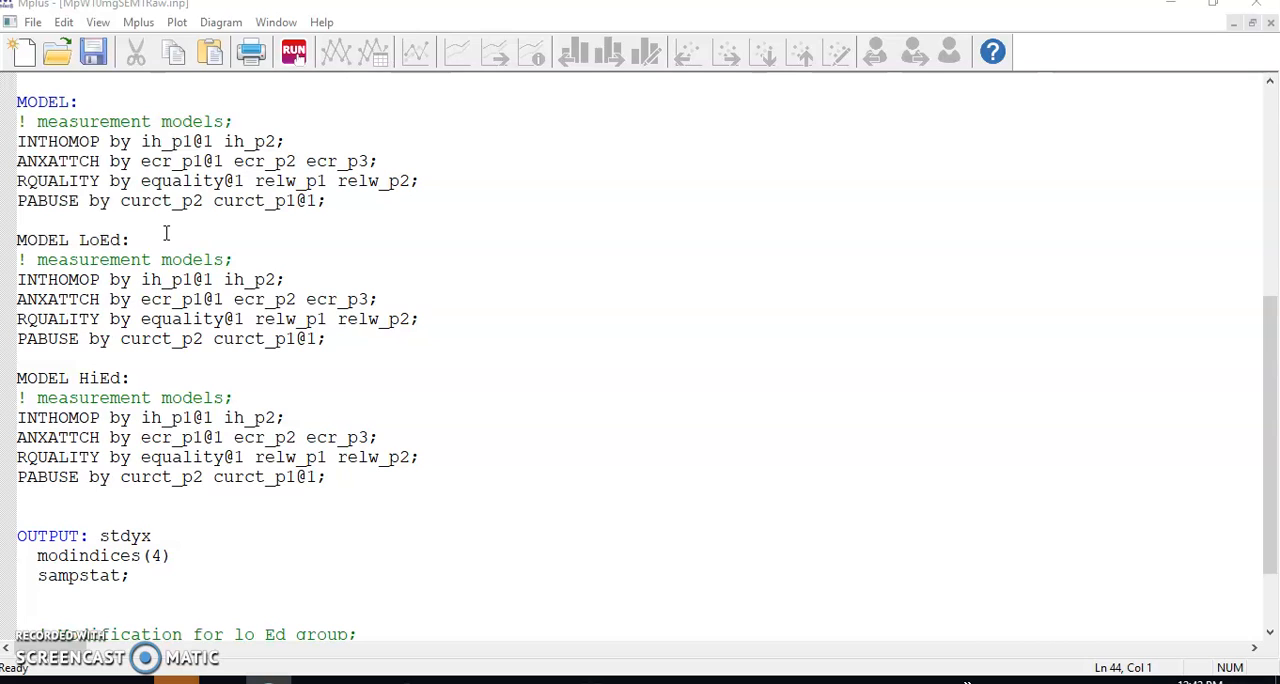
{"action": "scroll", "scroll_direction": "up", "scroll_amount": 3}
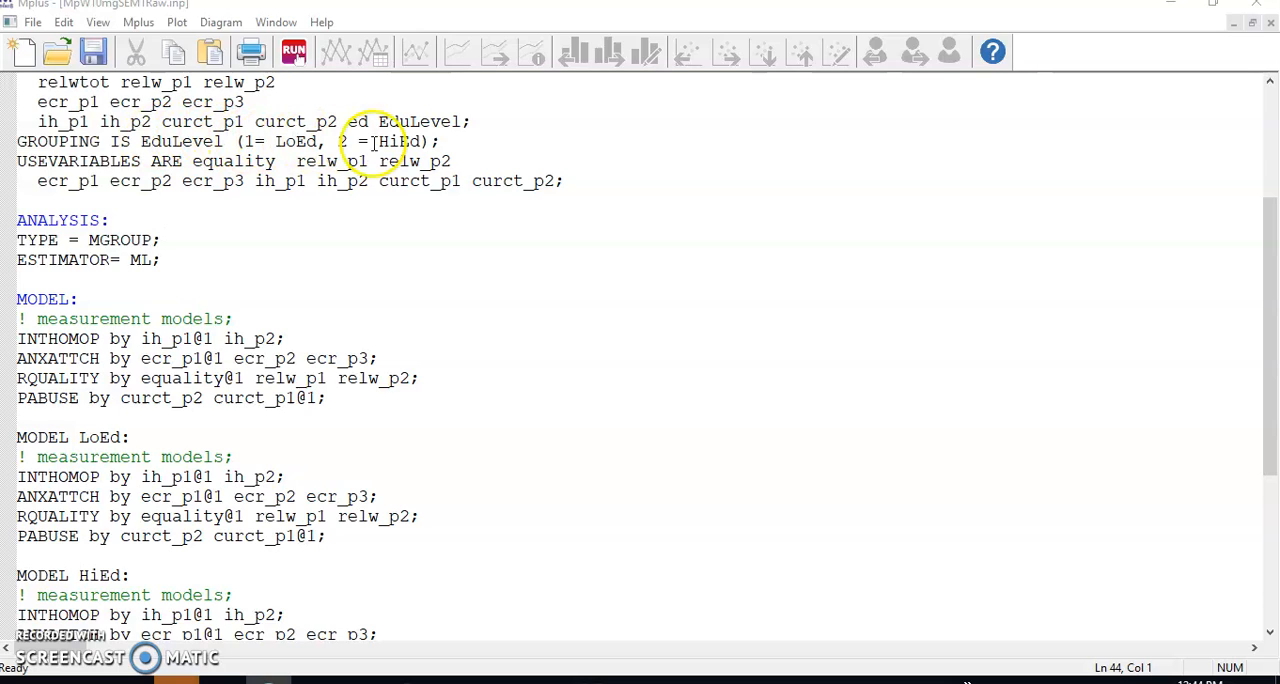
{"action": "scroll", "scroll_direction": "down", "scroll_amount": 3}
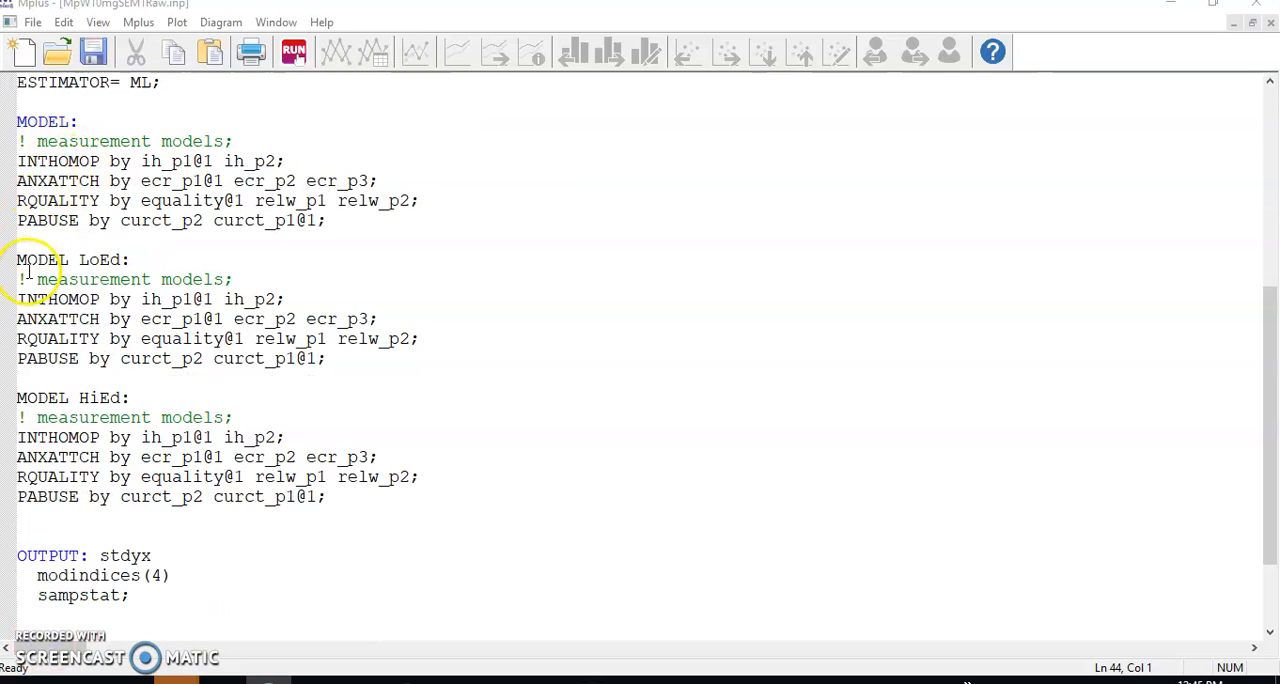
{"action": "mouse_move", "coordinate": [38, 398]}
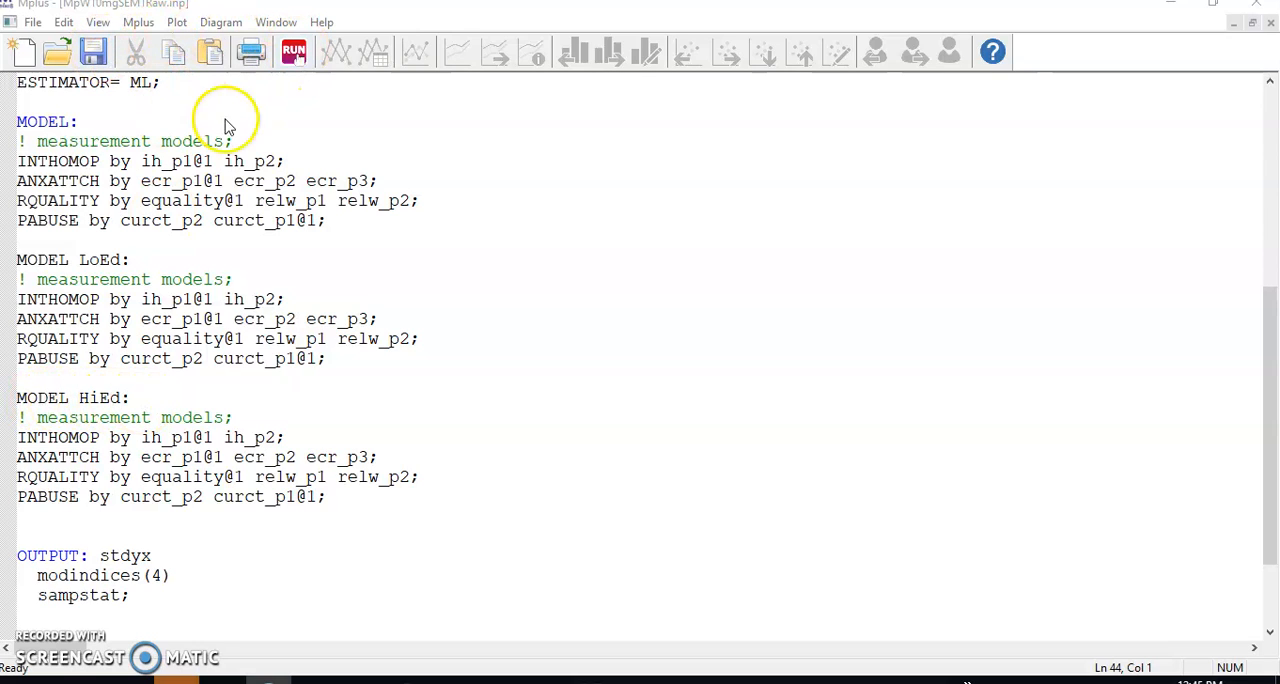
{"action": "left_click", "coordinate": [294, 52]}
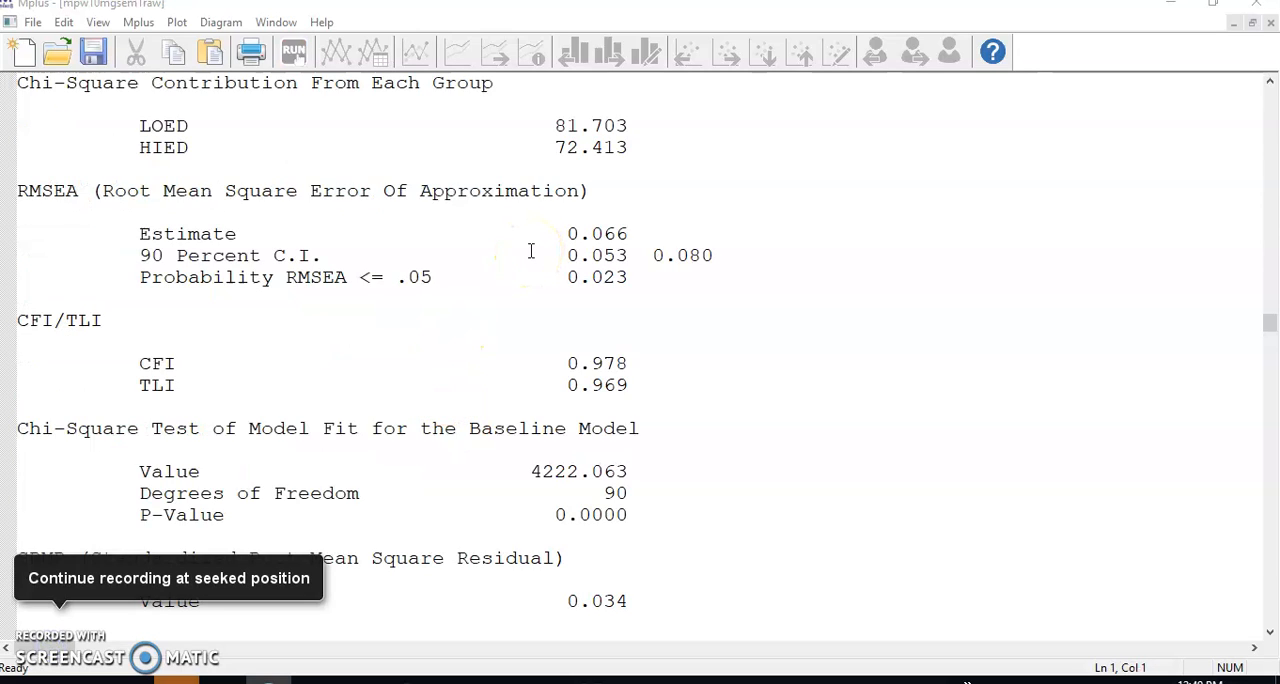
{"action": "mouse_move", "coordinate": [744, 126]}
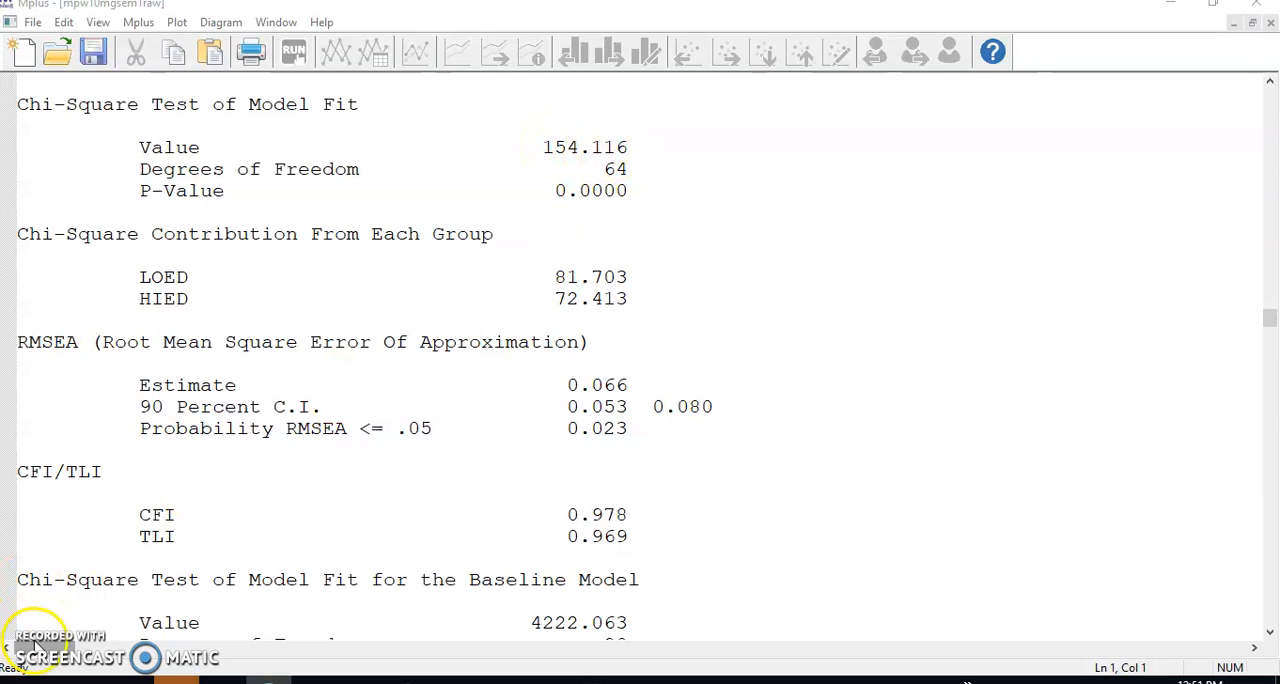
{"action": "mouse_move", "coordinate": [578, 262]}
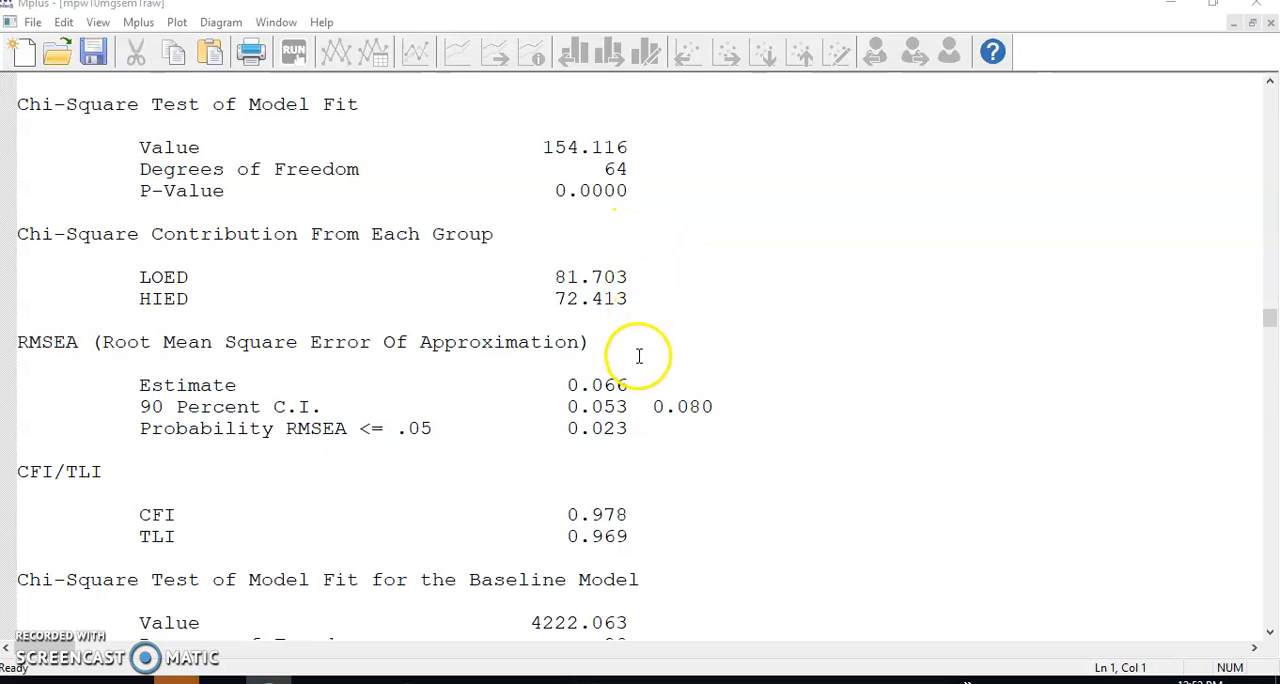
{"action": "mouse_move", "coordinate": [584, 276]}
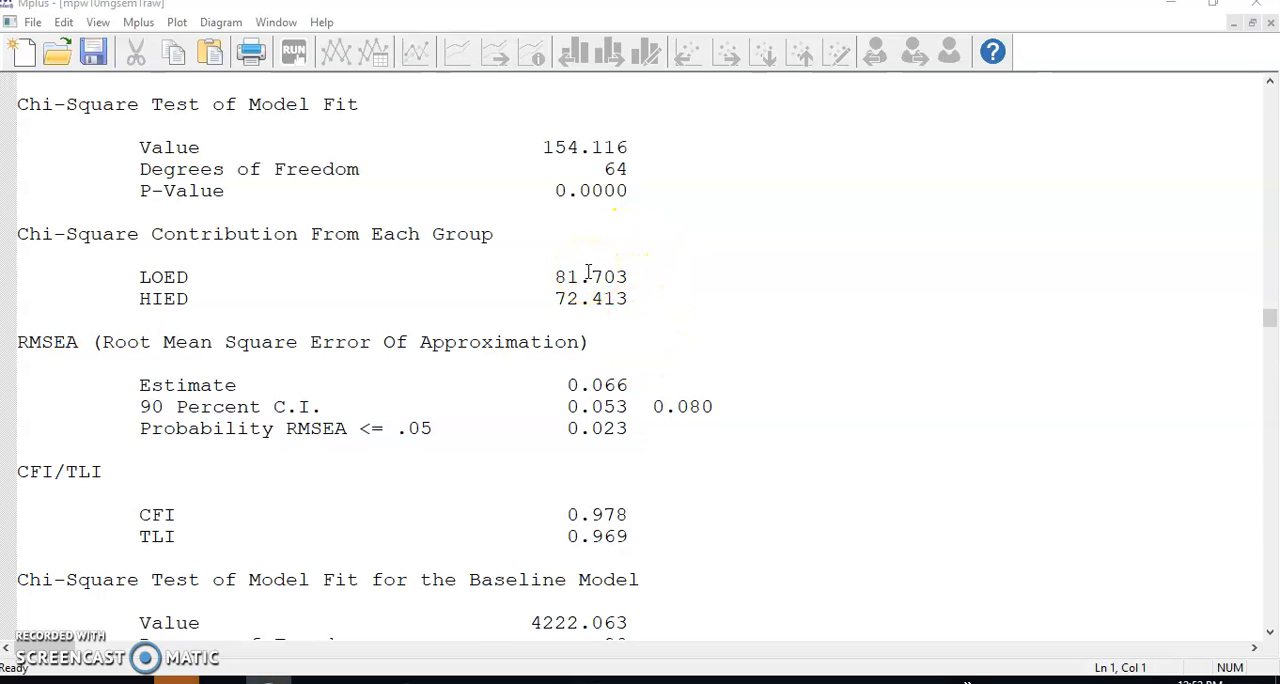
Scroll the output to the LoEd modification indices and the start of the HiEd group
{"action": "scroll", "scroll_direction": "down", "scroll_amount": 3}
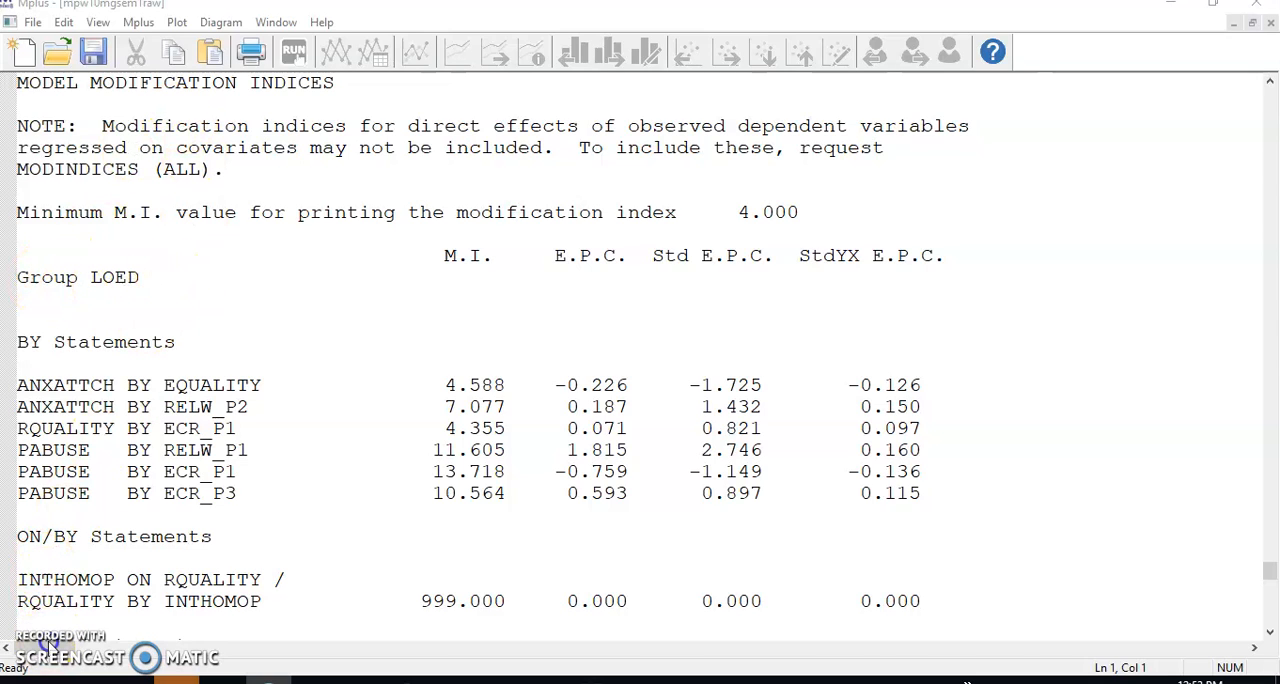
{"action": "scroll", "scroll_direction": "down", "scroll_amount": 3}
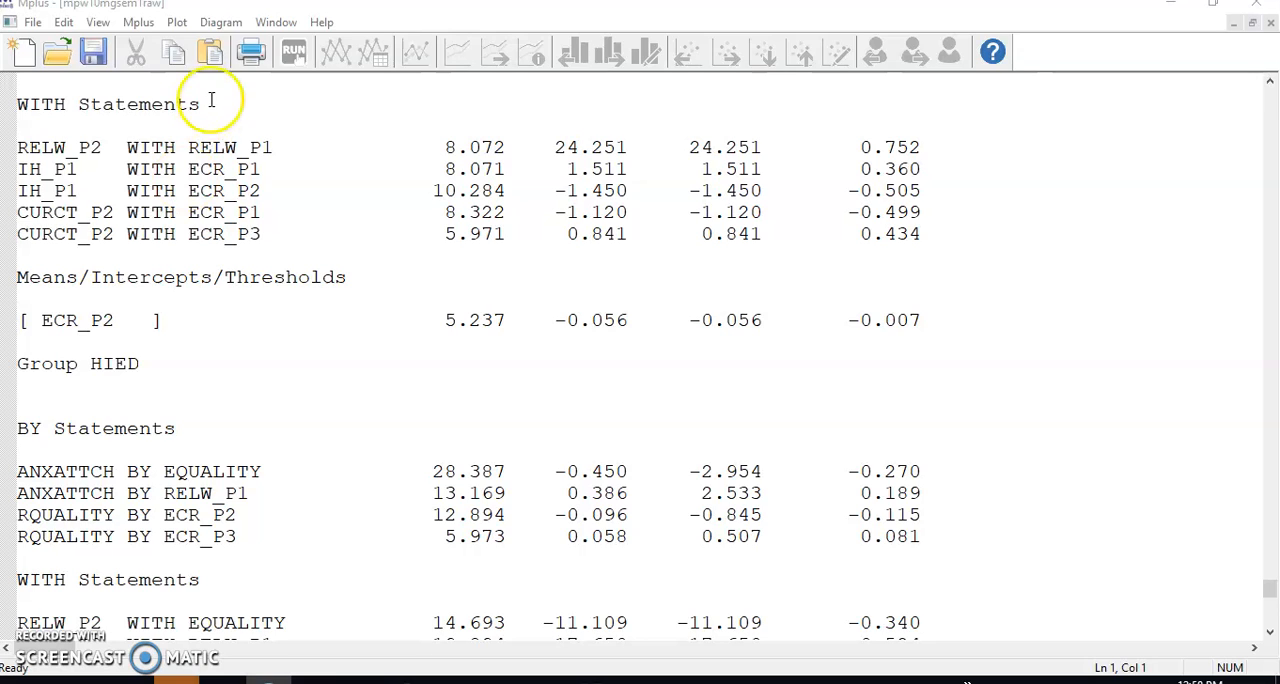
{"action": "mouse_move", "coordinate": [232, 252]}
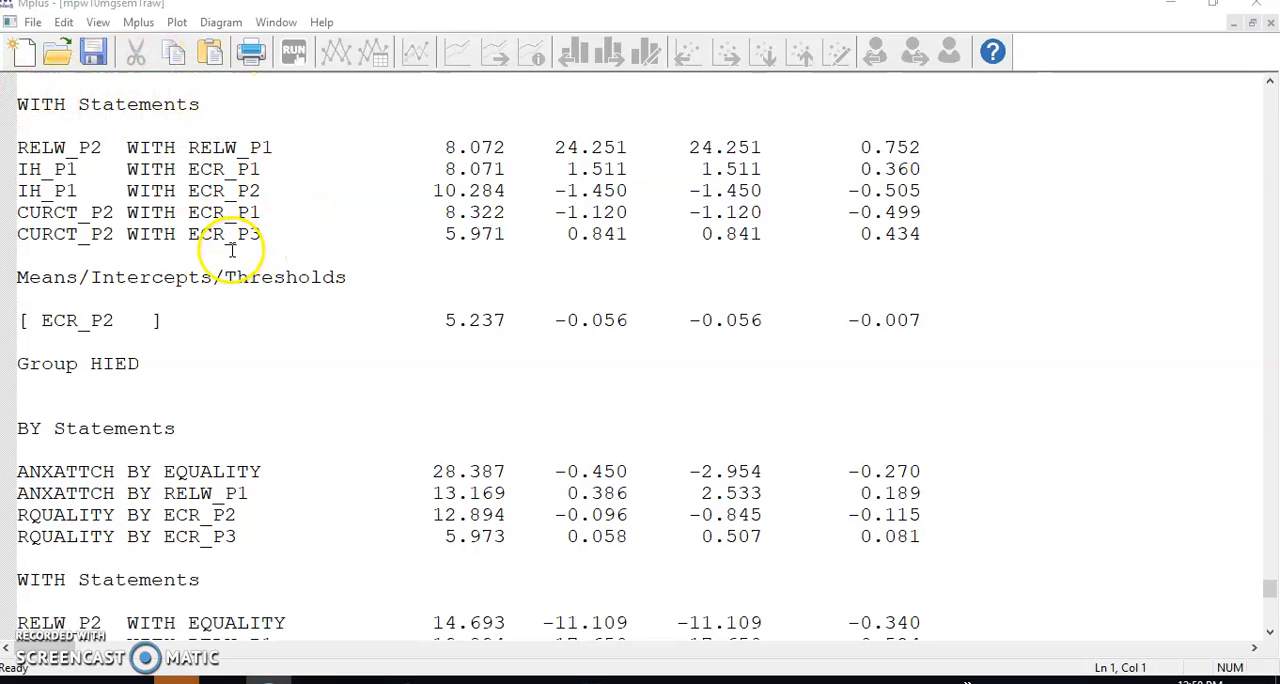
{"action": "mouse_move", "coordinate": [112, 580]}
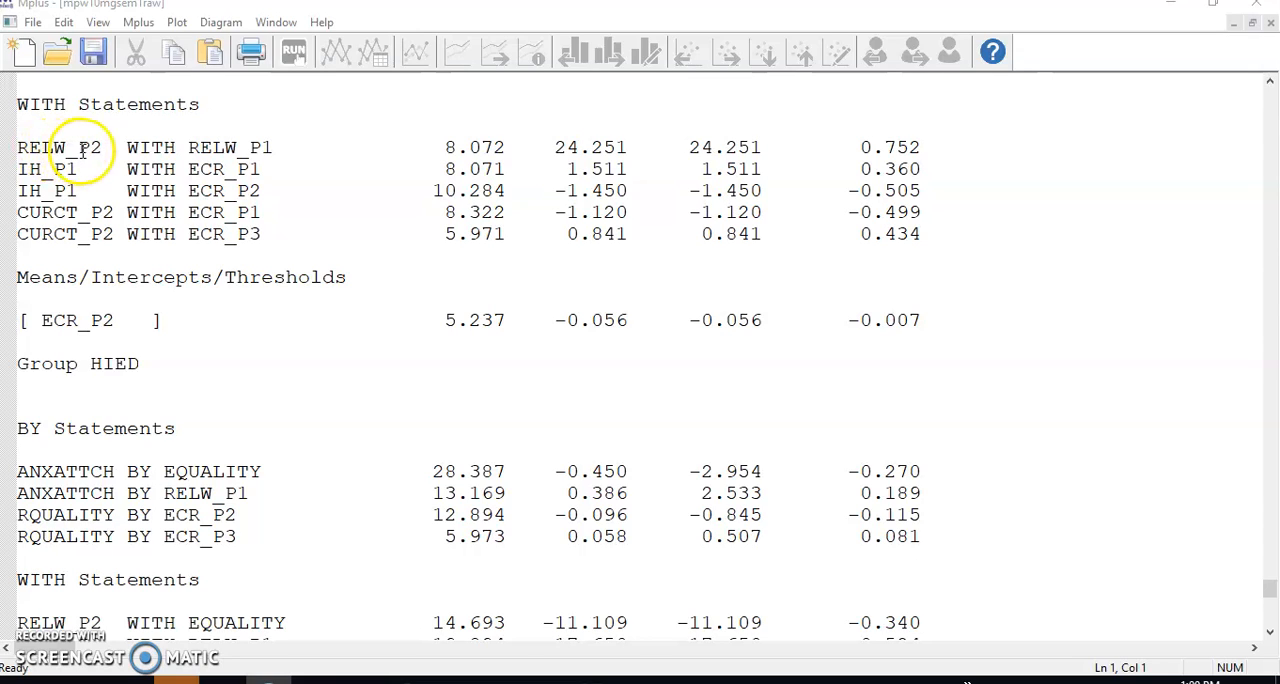
{"action": "mouse_move", "coordinate": [222, 148]}
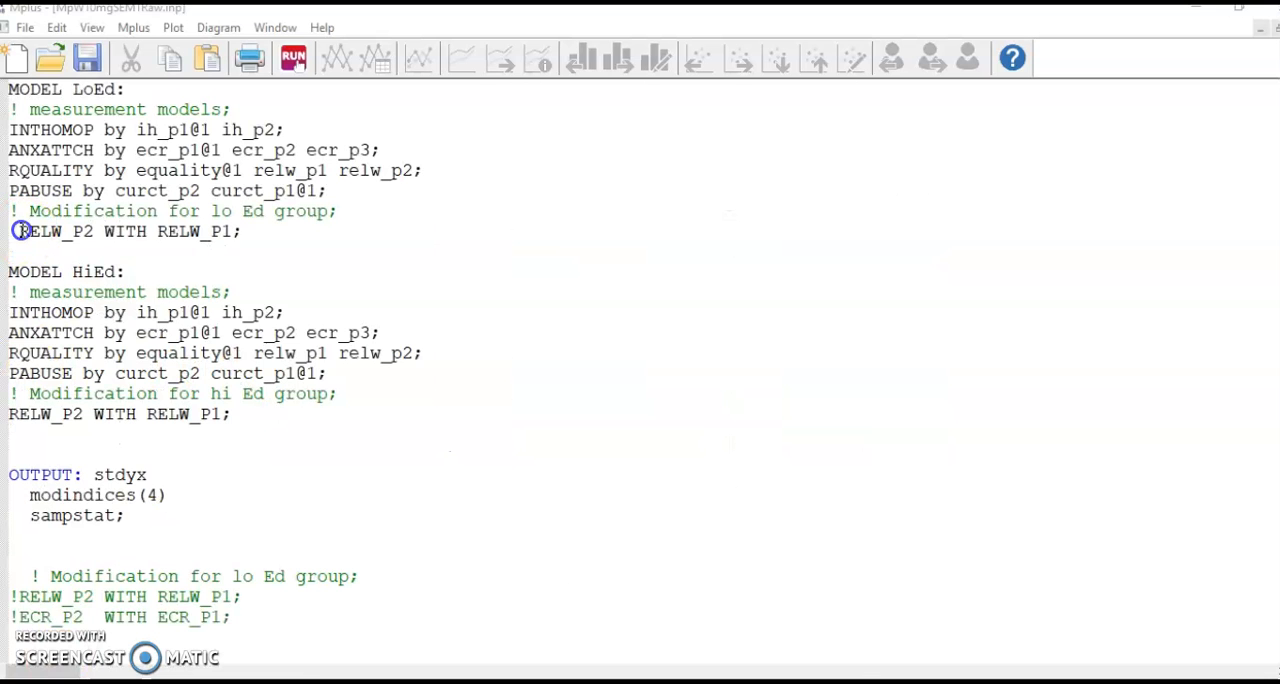
{"action": "left_click_drag", "start_coordinate": [10, 232], "coordinate": [242, 232]}
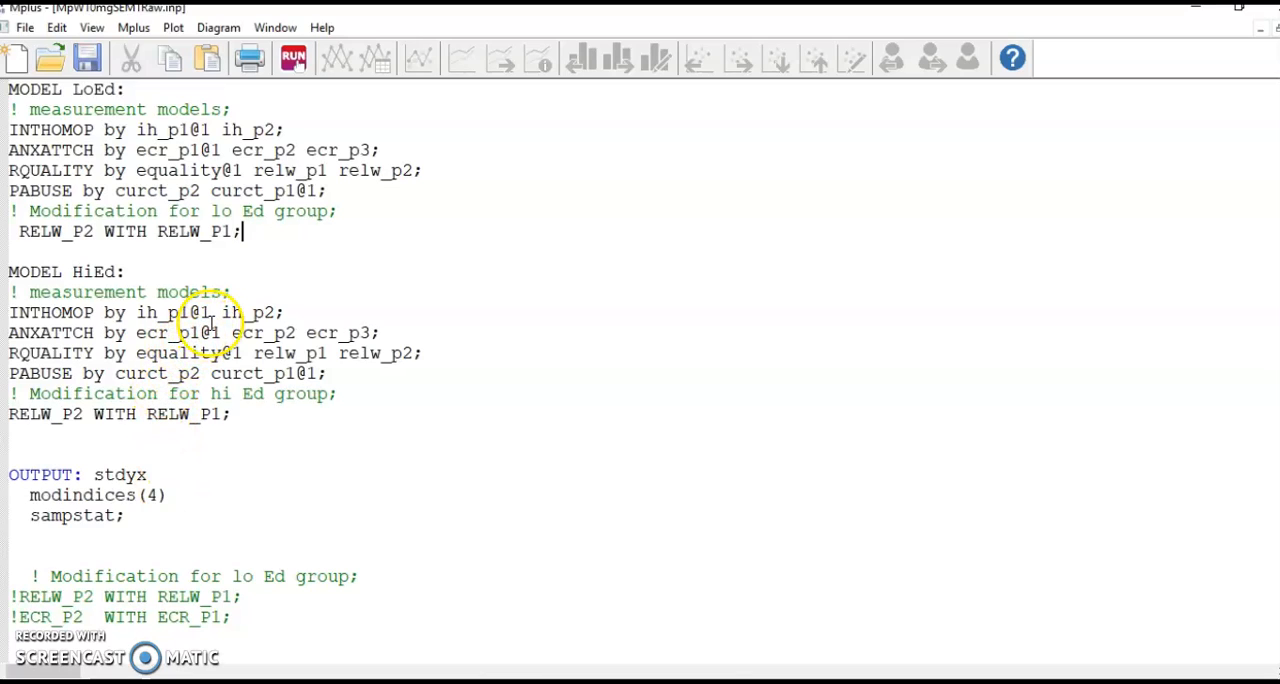
{"action": "mouse_move", "coordinate": [398, 308]}
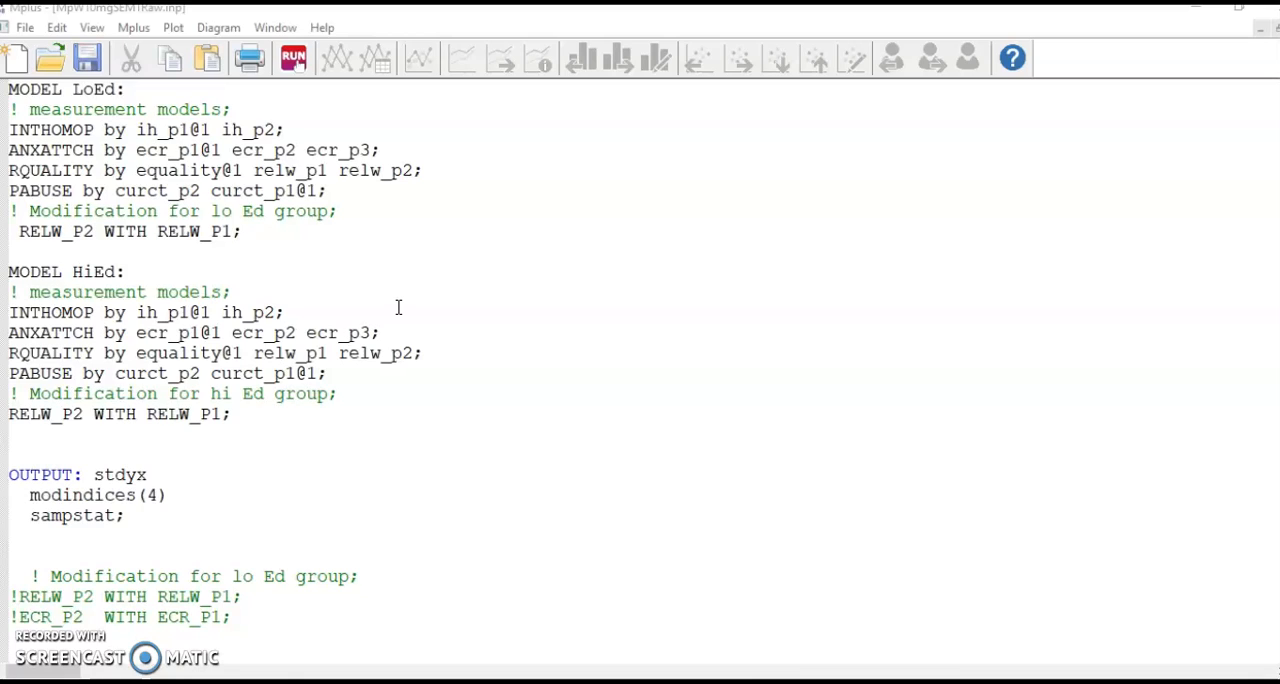
{"action": "left_click", "coordinate": [88, 56]}
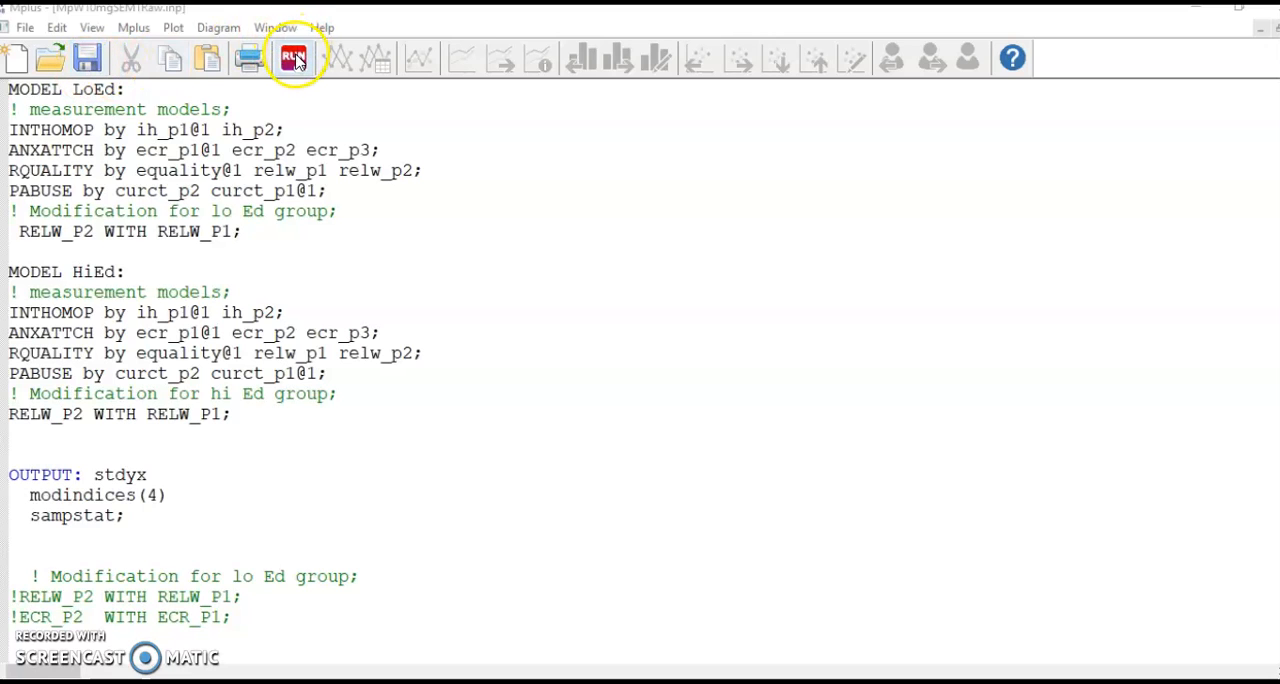
Run the multigroup model and review fit (chi-square 125.809, 62 df) and LoED modification indices
{"action": "left_click", "coordinate": [292, 56]}
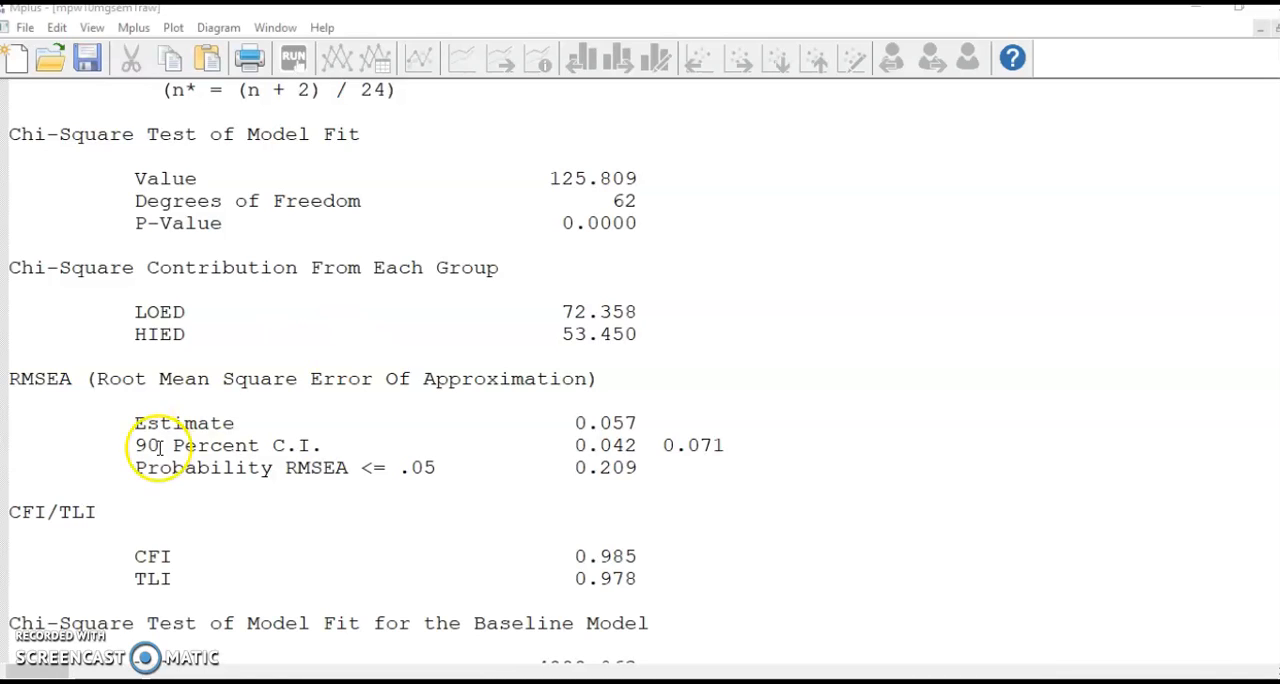
{"action": "scroll", "scroll_direction": "down", "scroll_amount": 3}
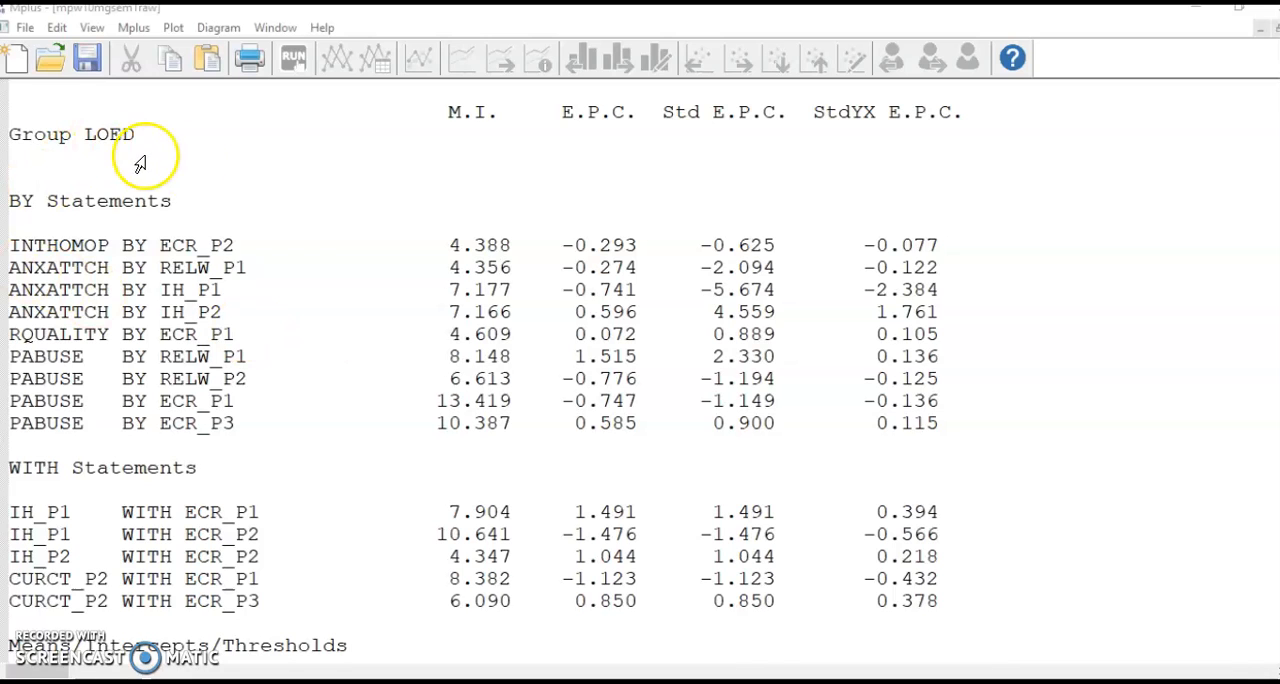
{"action": "scroll", "scroll_direction": "down", "scroll_amount": 3}
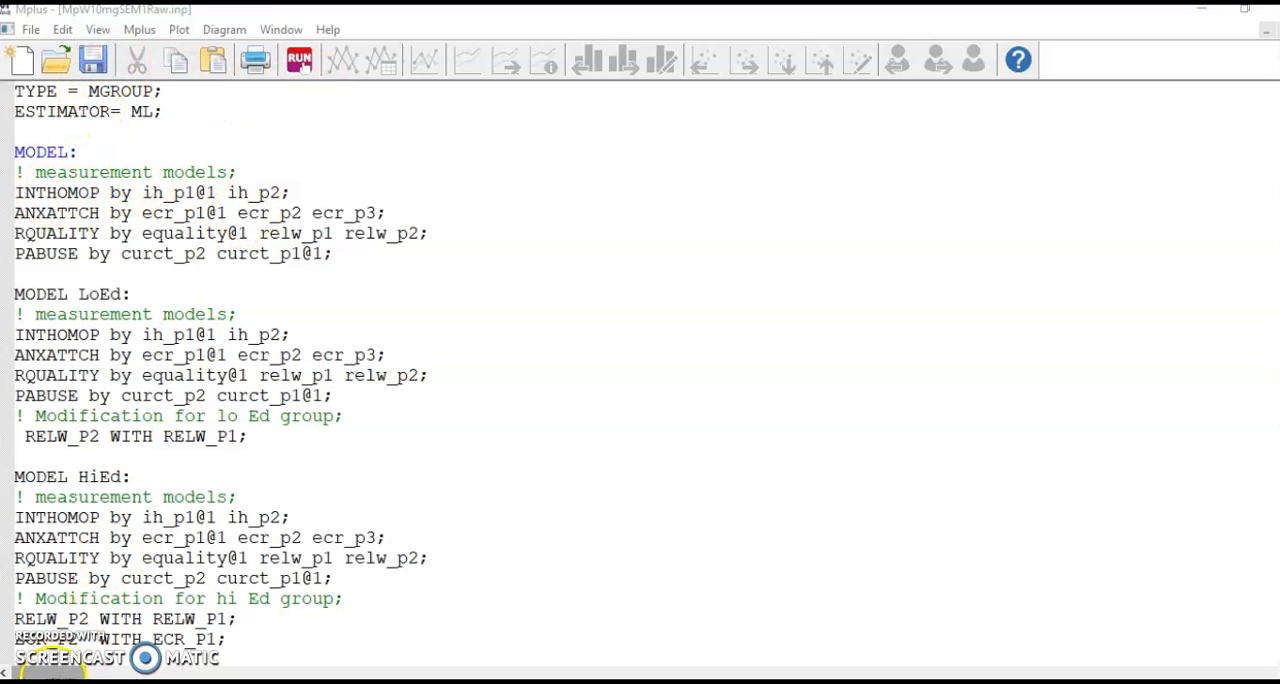
Bring up the revised model's results (chi-square 119.114, 61 df, CFI 0.986) and its LoED modification indices
{"action": "left_click", "coordinate": [300, 60]}
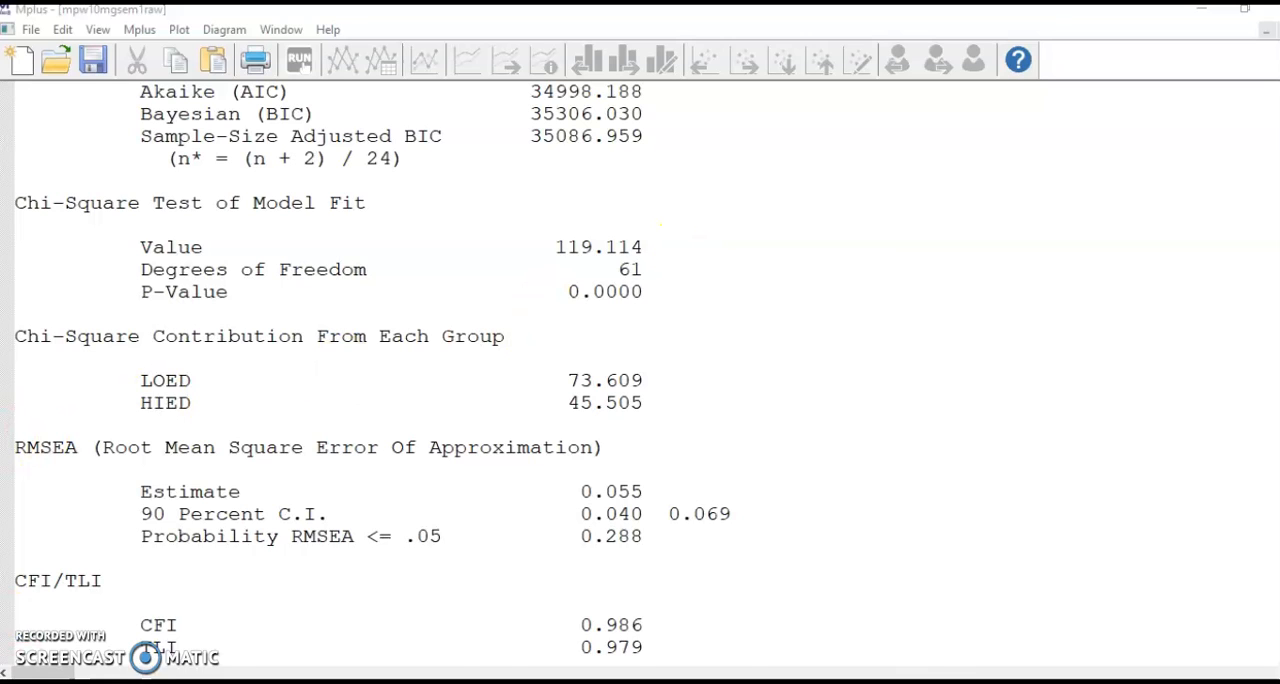
{"action": "scroll", "scroll_direction": "down", "scroll_amount": 3}
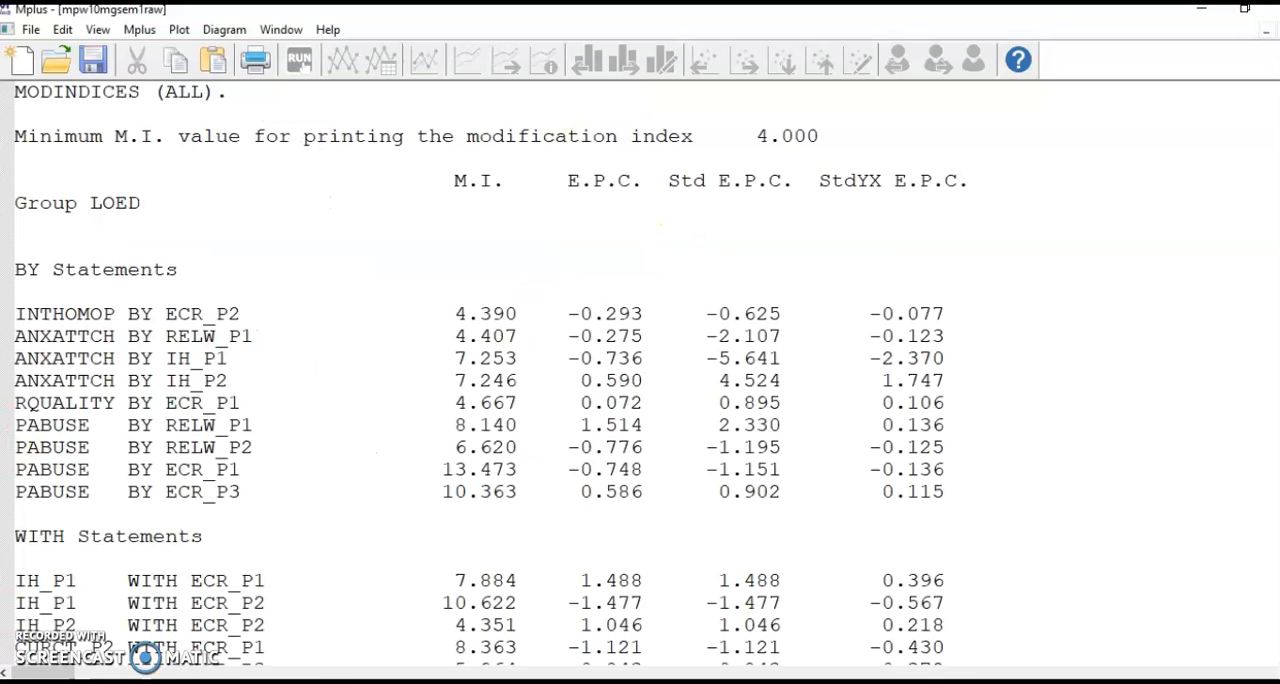
{"action": "scroll", "scroll_direction": "down", "scroll_amount": 3}
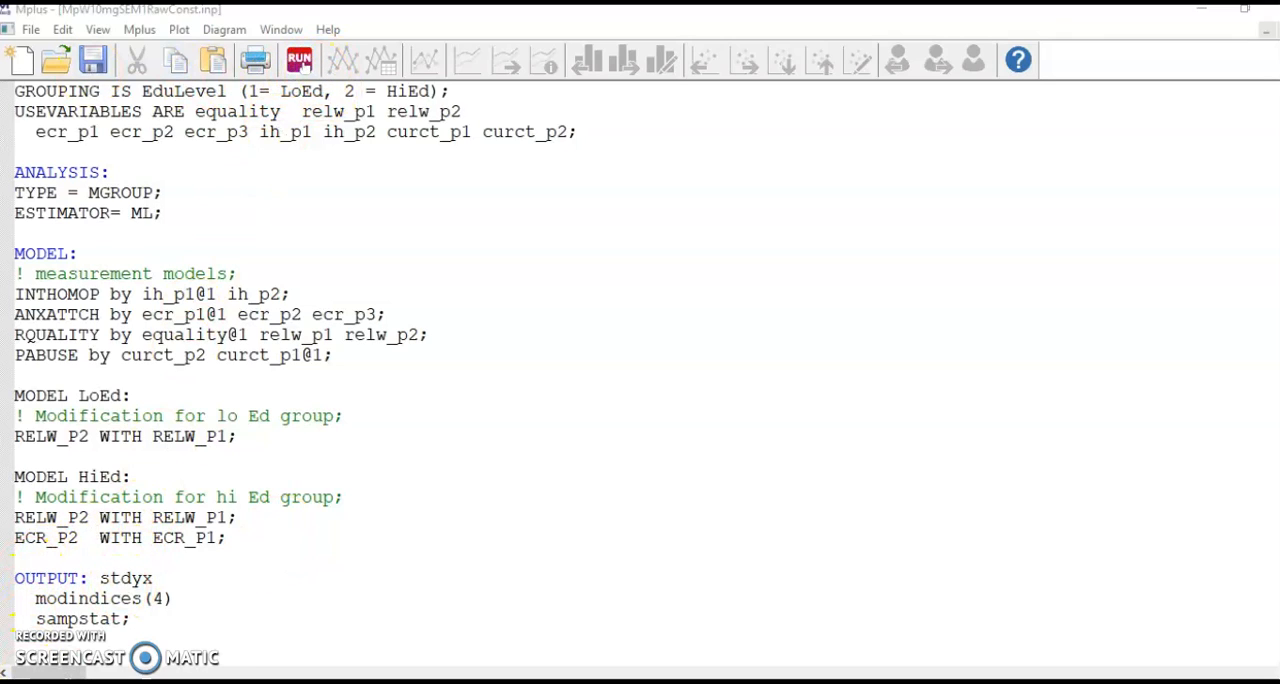
Run the constrained model with ECR_P2 WITH ECR_P1 added for HiEd
{"action": "left_click", "coordinate": [300, 60]}
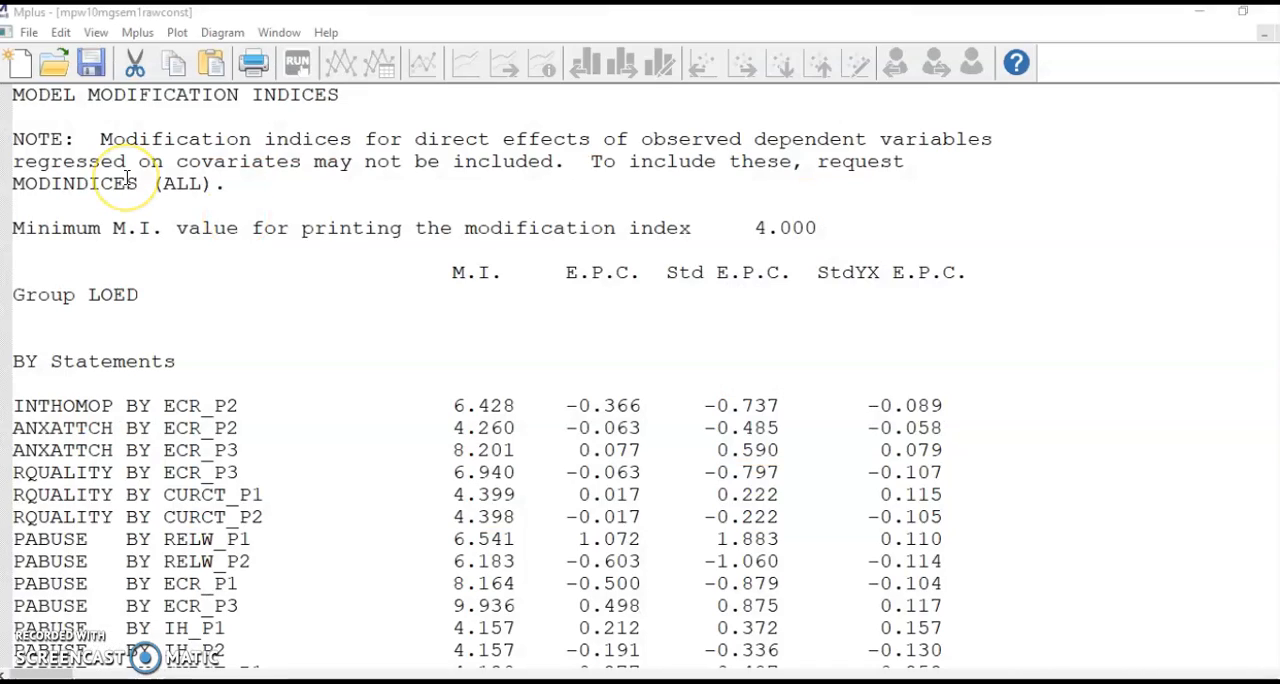
{"action": "mouse_move", "coordinate": [12, 138]}
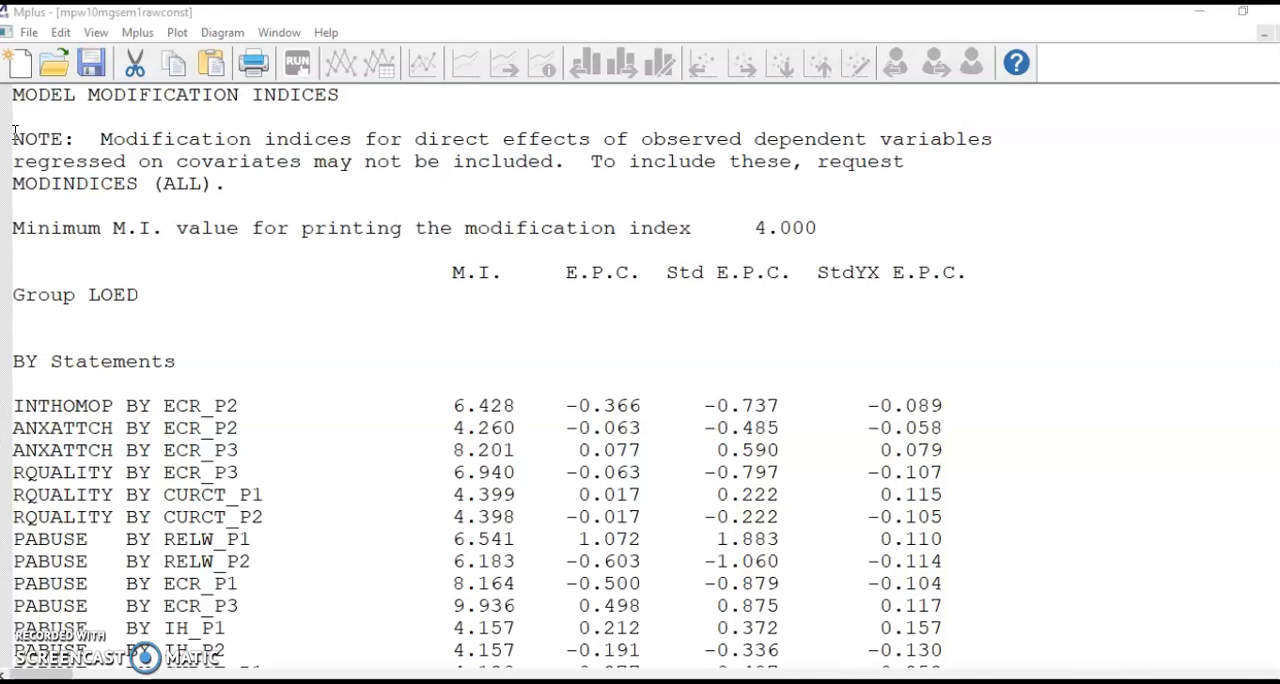
{"action": "mouse_move", "coordinate": [146, 328]}
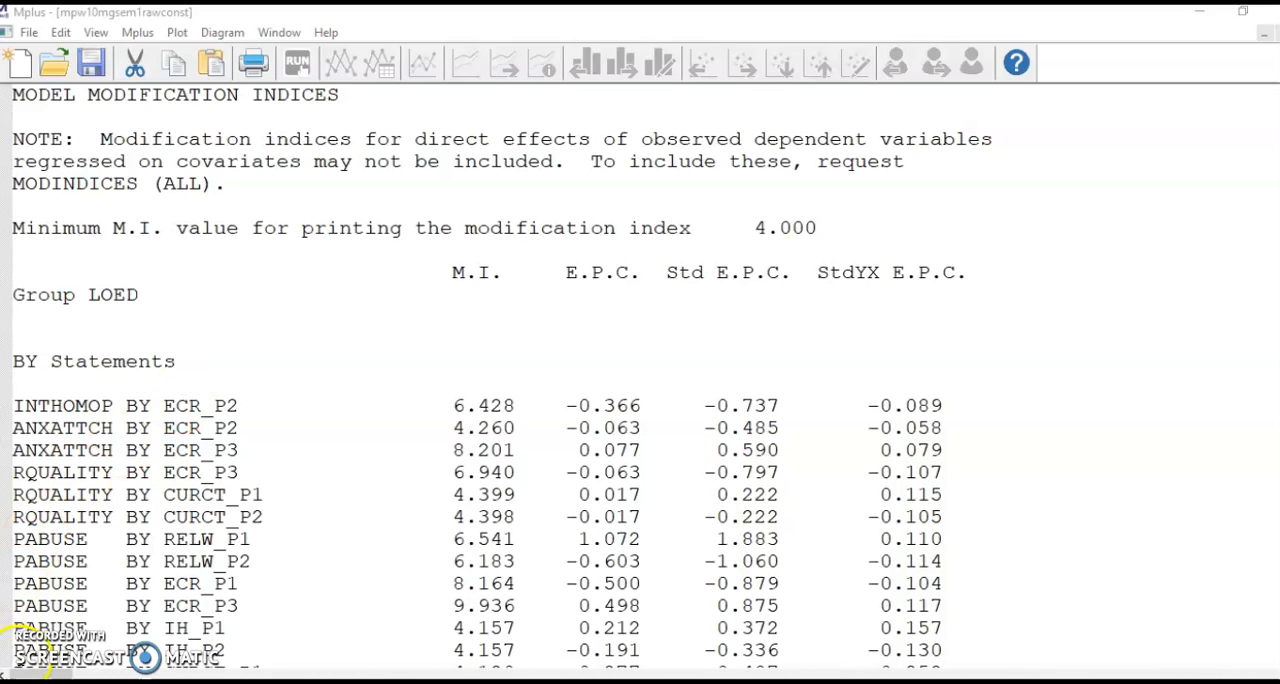
{"action": "scroll", "scroll_direction": "down", "scroll_amount": 3}
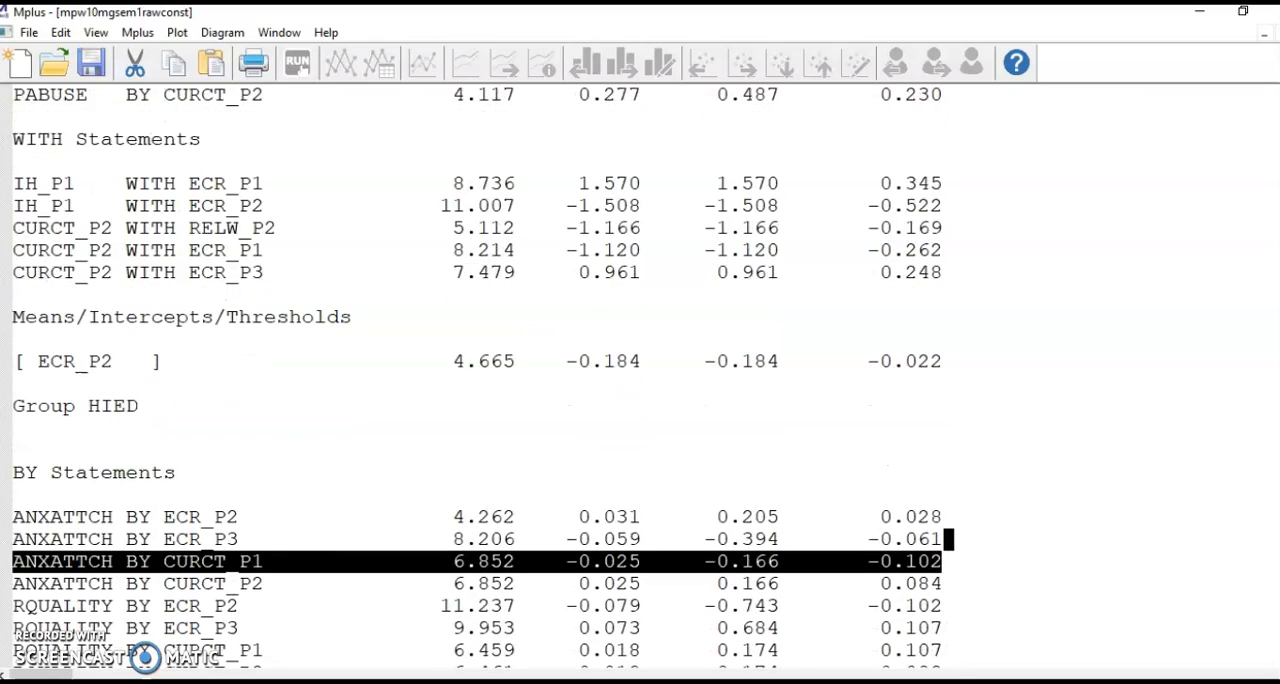
{"action": "scroll", "scroll_direction": "down", "scroll_amount": 3}
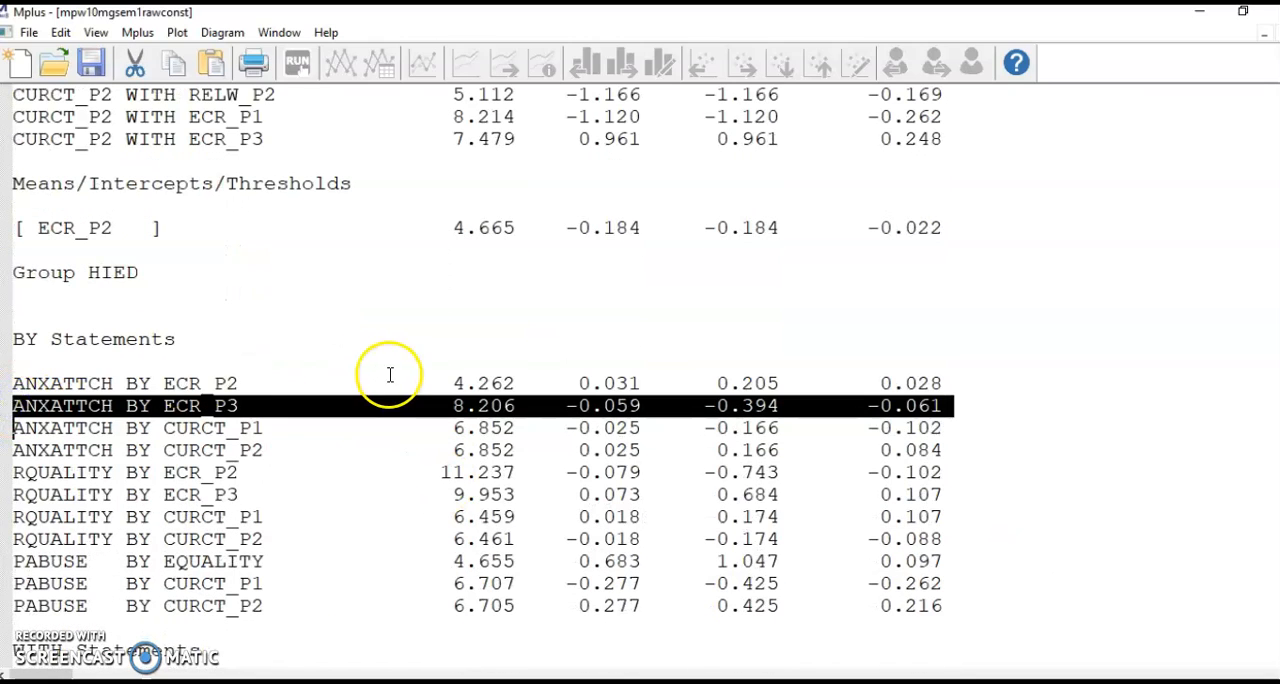
{"action": "mouse_move", "coordinate": [464, 416]}
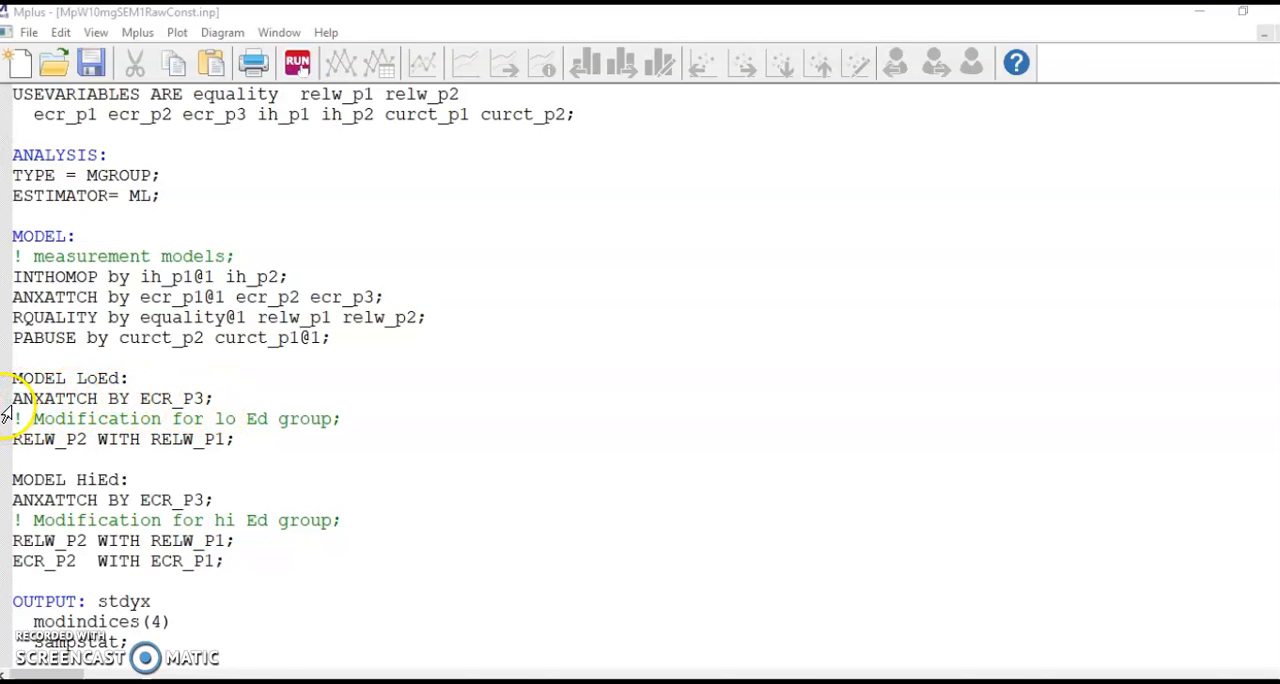
{"action": "mouse_move", "coordinate": [212, 404]}
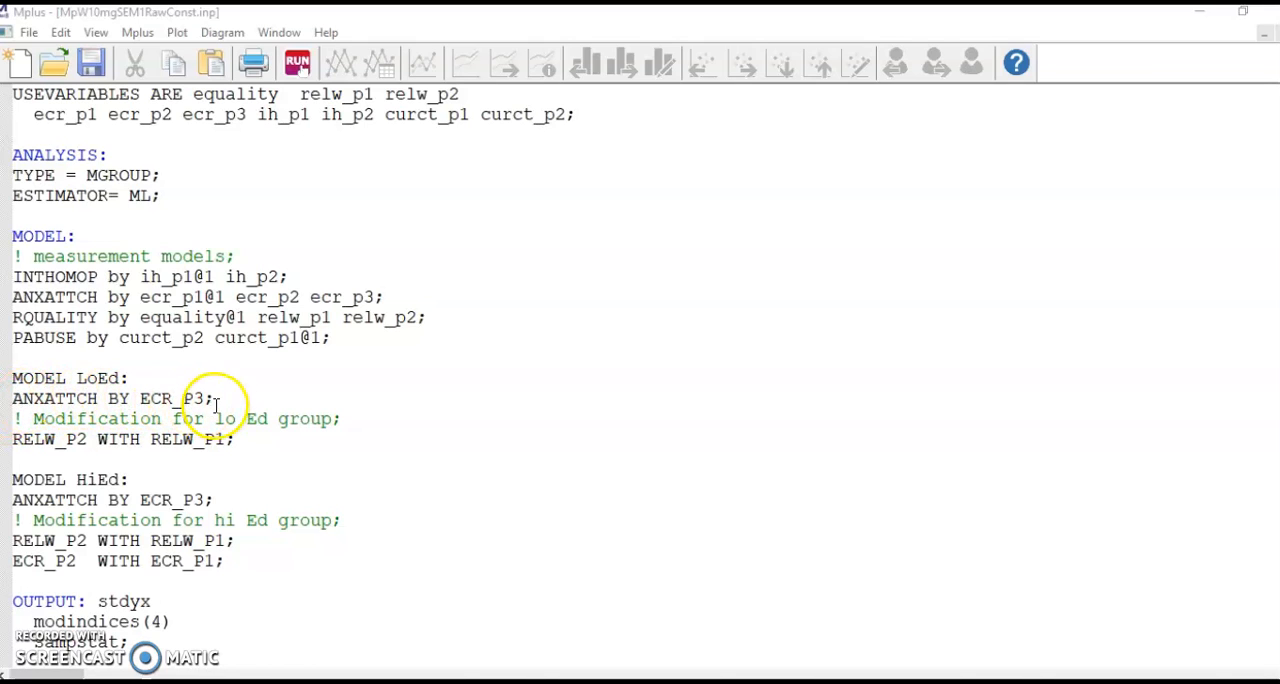
{"action": "mouse_move", "coordinate": [60, 480]}
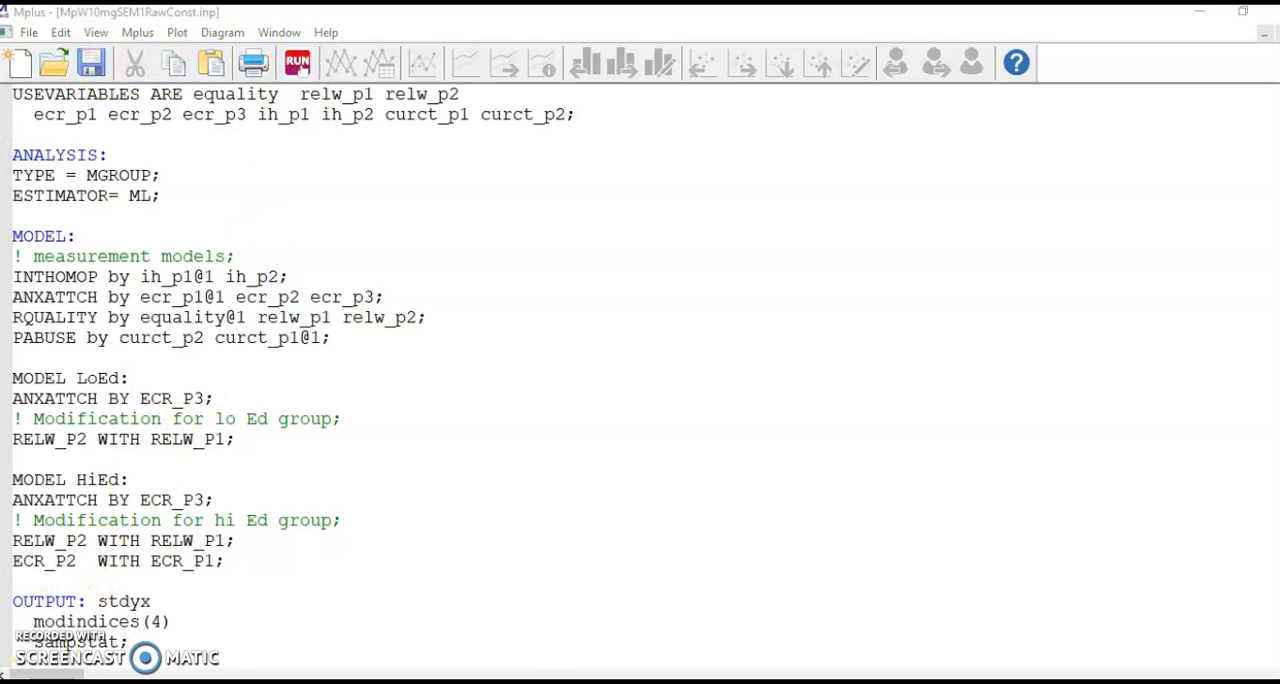
Rerun the model with ANXATTCH BY ECR_P3 freed in both groups (chi-square 132.841, 67 df)
{"action": "left_click", "coordinate": [296, 64]}
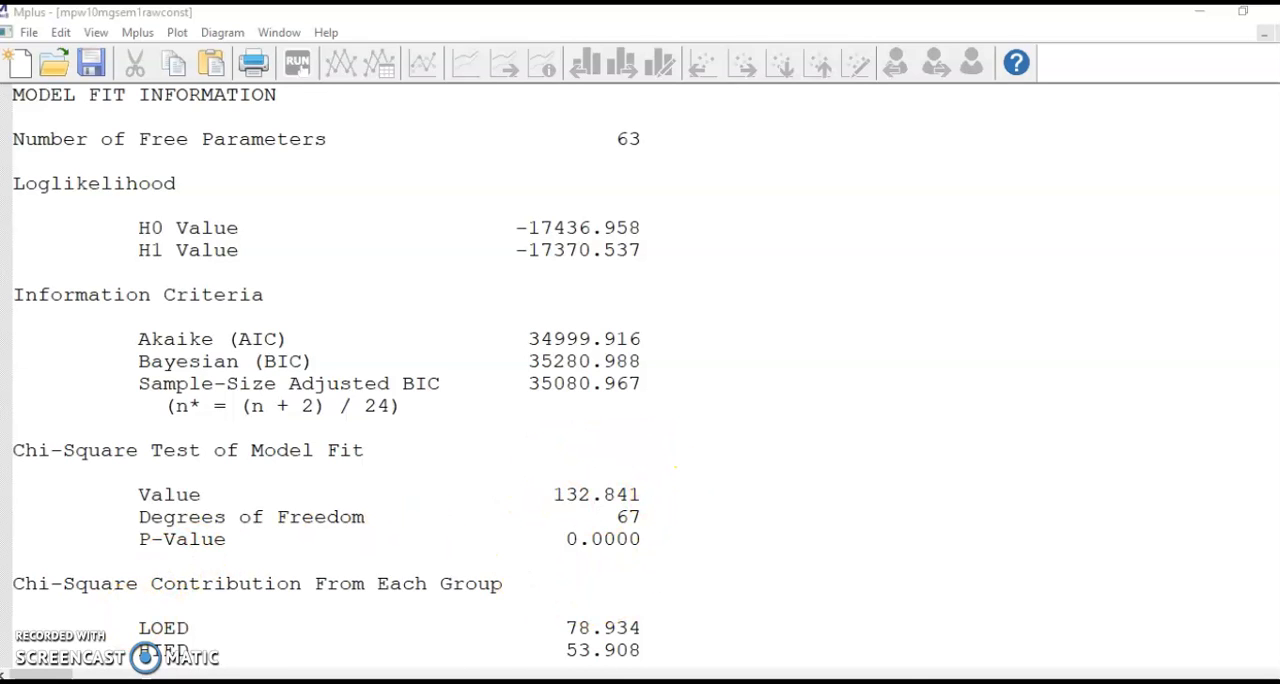
Review the output, then save the input with PABUSE BY CURCT_P2 freed in both groups and rerun
{"action": "scroll", "scroll_direction": "down", "scroll_amount": 3}
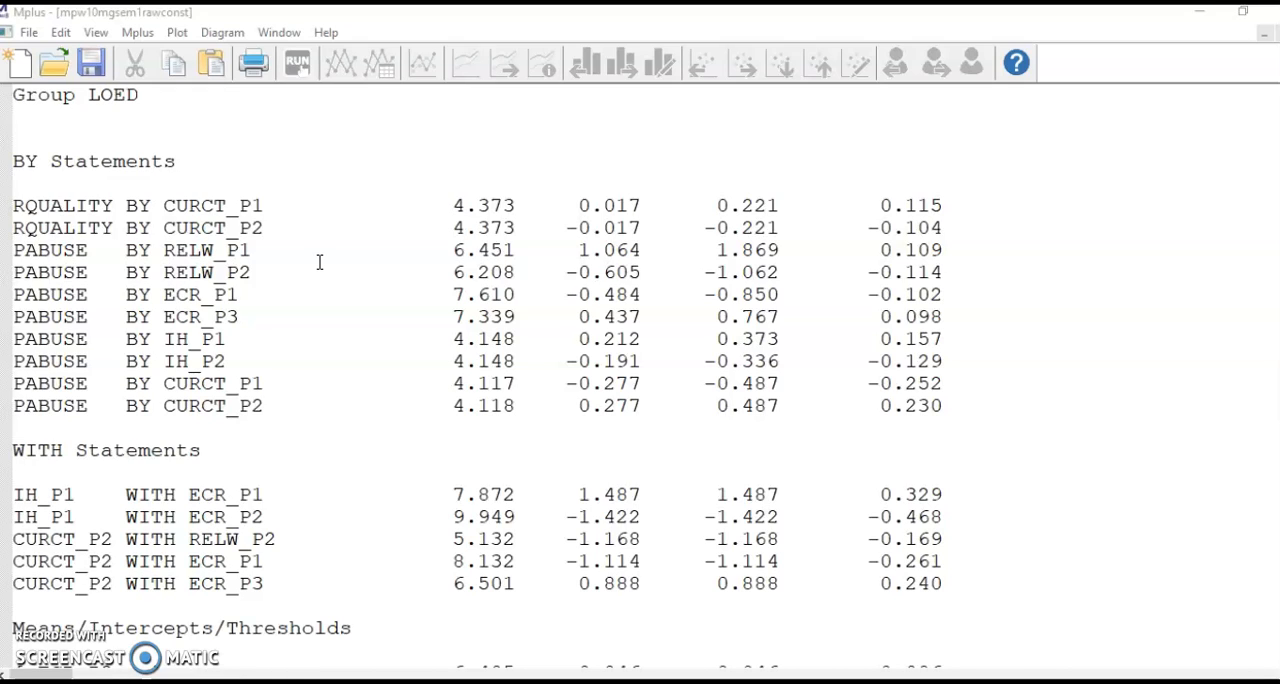
{"action": "mouse_move", "coordinate": [252, 116]}
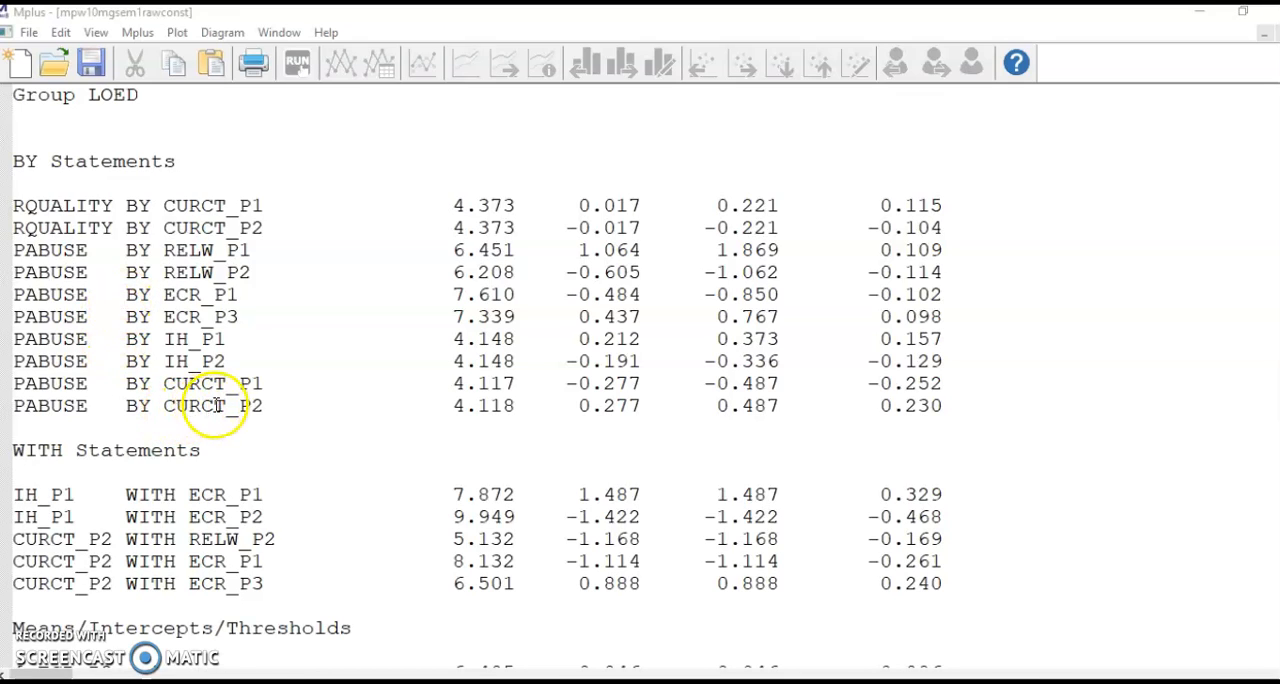
{"action": "scroll", "scroll_direction": "down", "scroll_amount": 3}
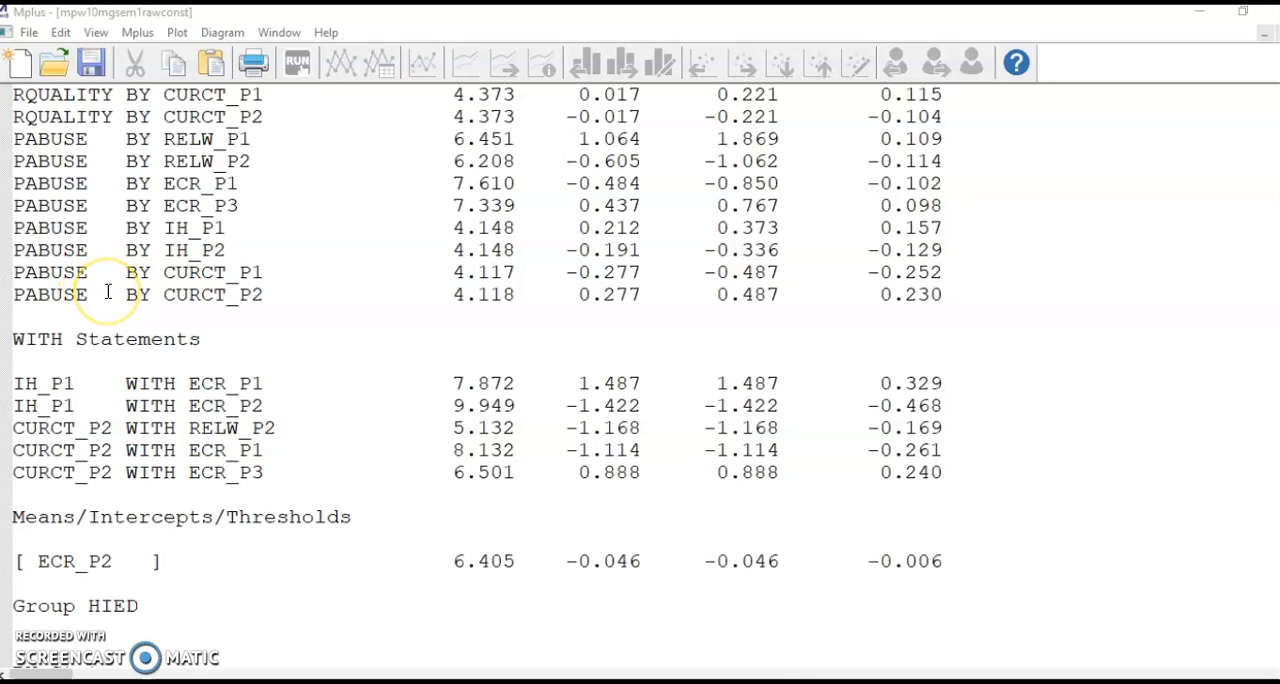
{"action": "mouse_move", "coordinate": [498, 294]}
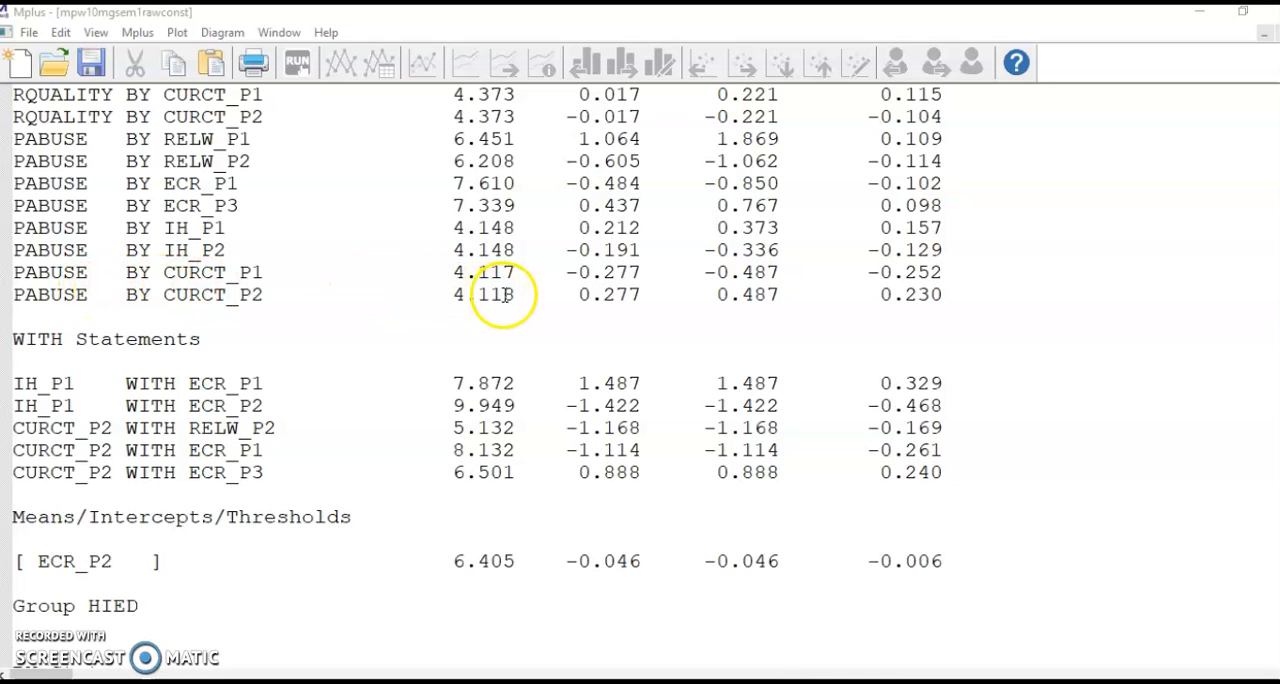
{"action": "scroll", "scroll_direction": "down", "scroll_amount": 3}
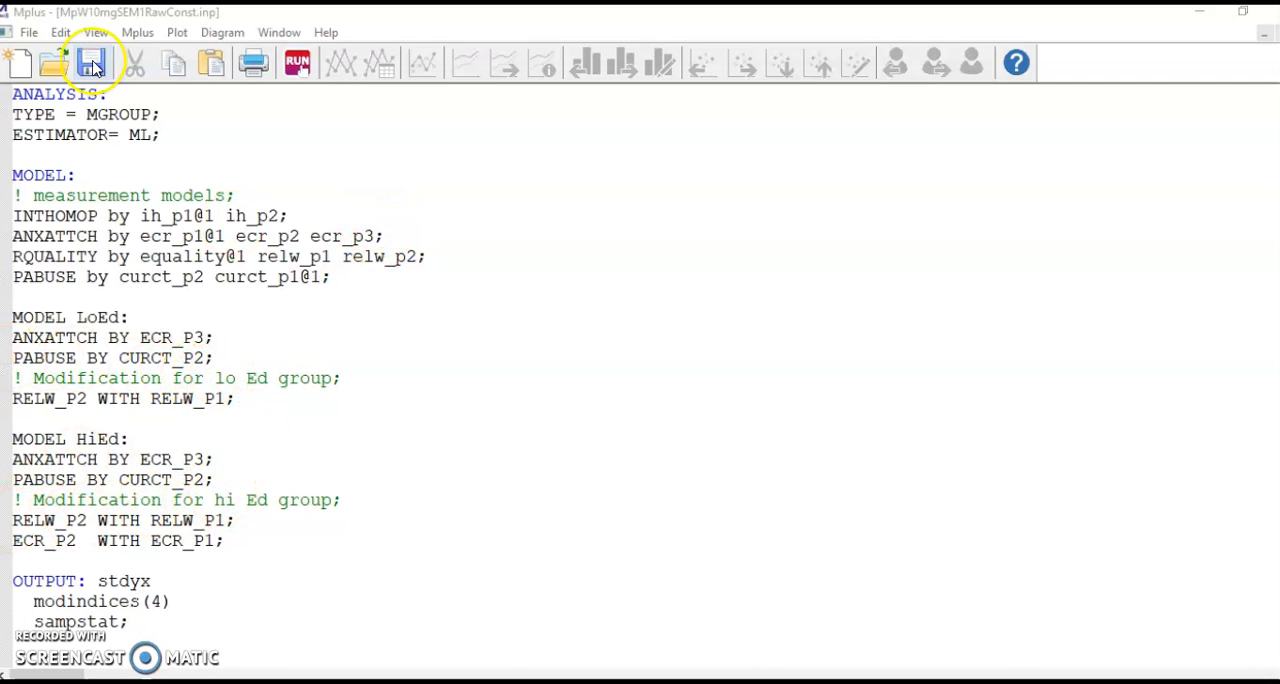
{"action": "left_click", "coordinate": [90, 64]}
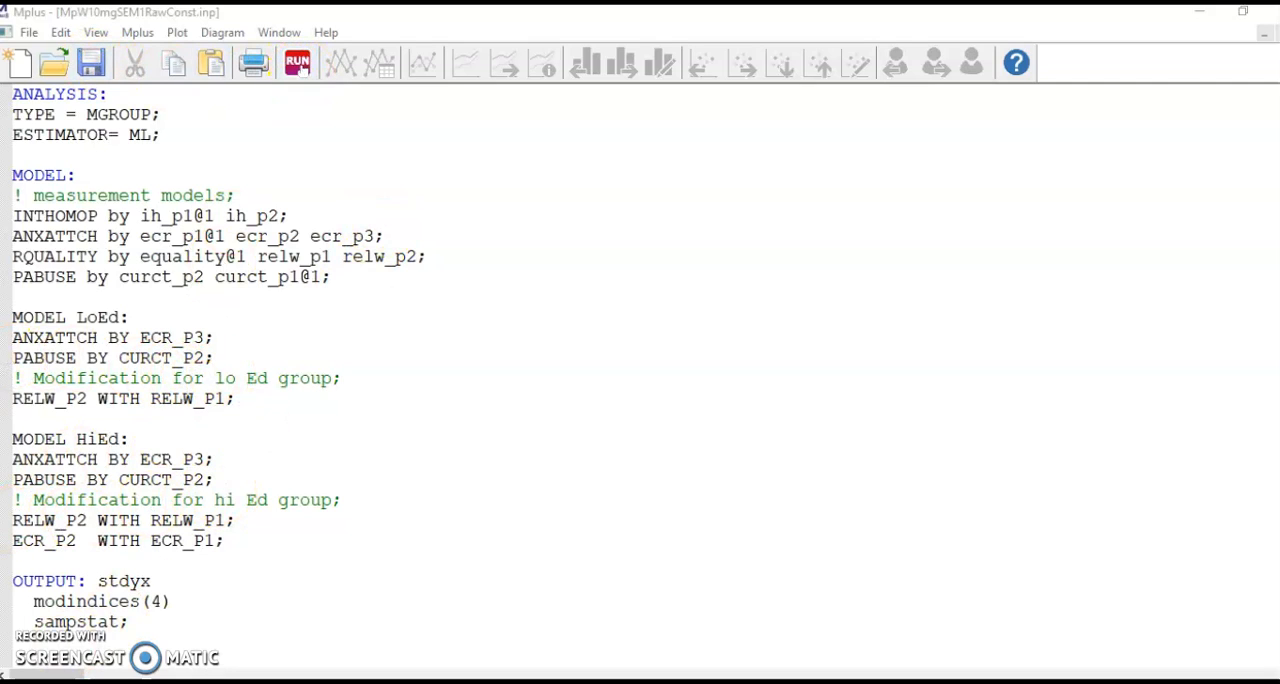
{"action": "left_click", "coordinate": [296, 64]}
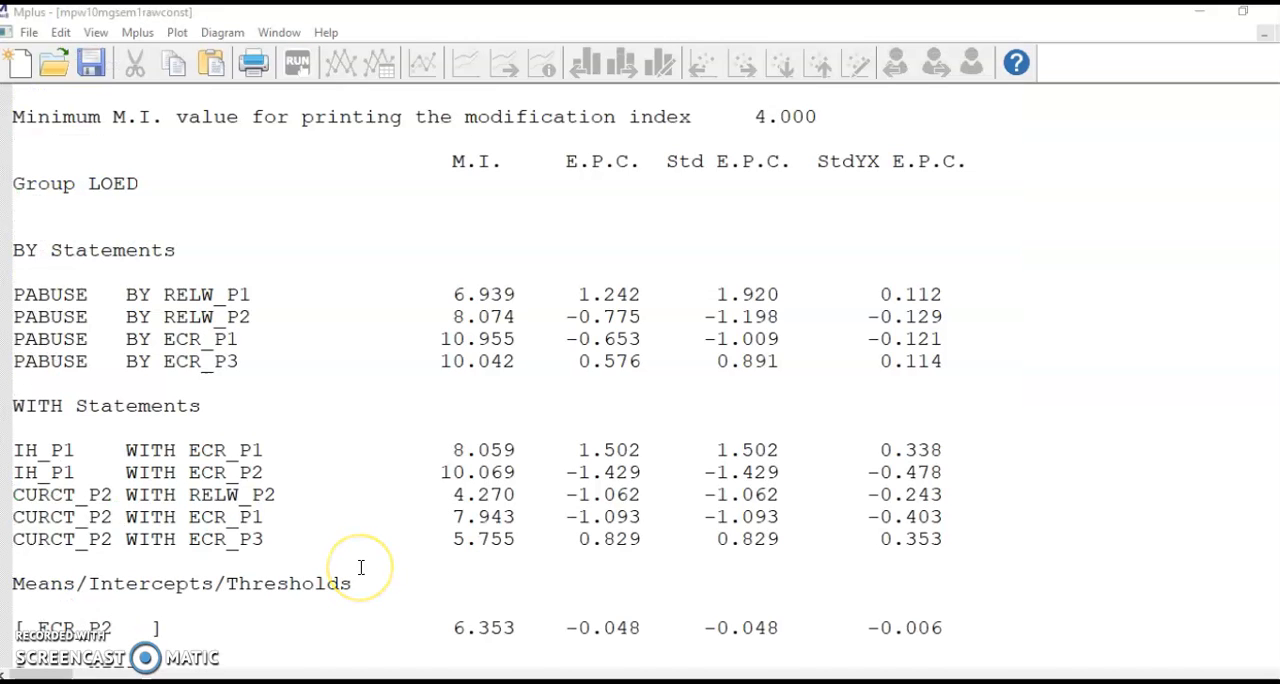